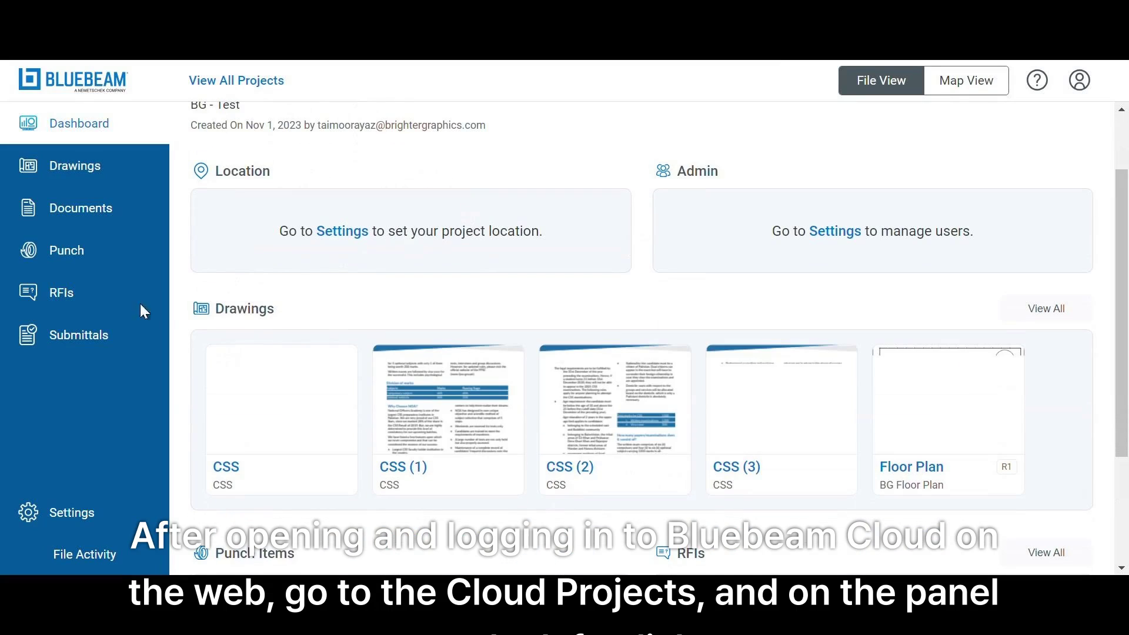
{"action": "mouse_move", "coordinate": [78, 334]}
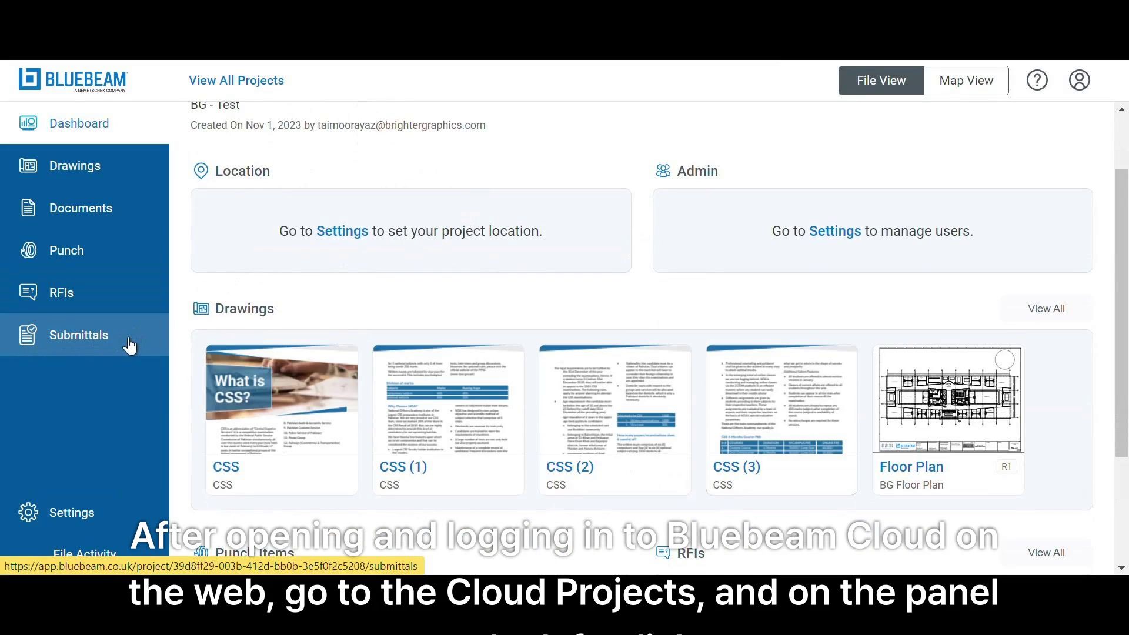
Step: Show the project's empty Submittals log with its add, upload and template options
{"action": "left_click", "coordinate": [78, 334]}
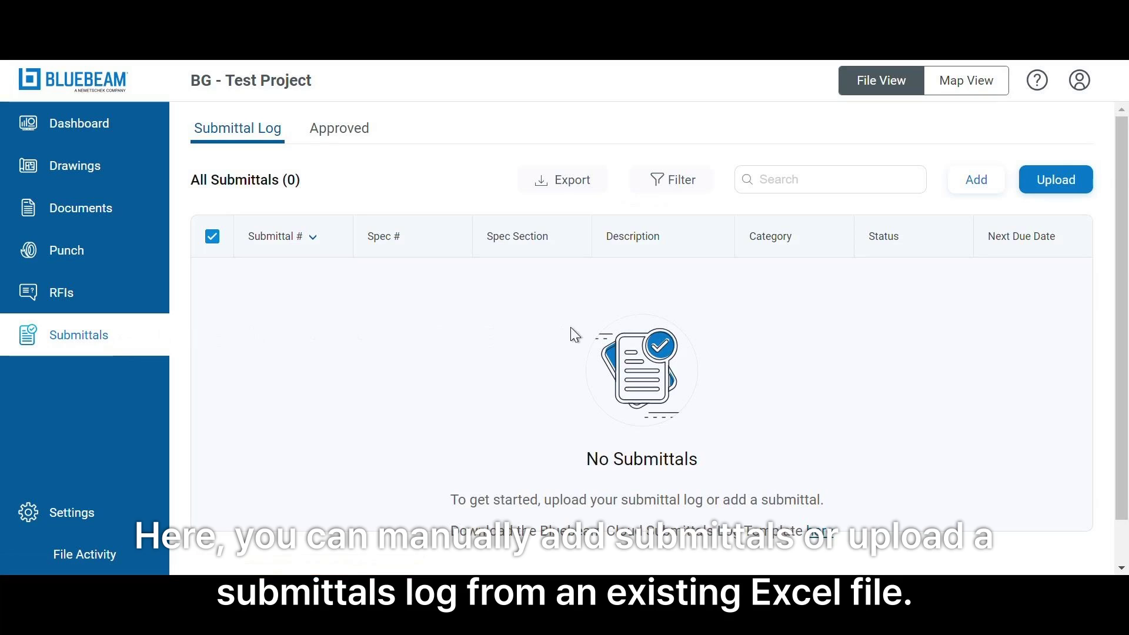
{"action": "scroll", "scroll_direction": "up", "scroll_amount": 3}
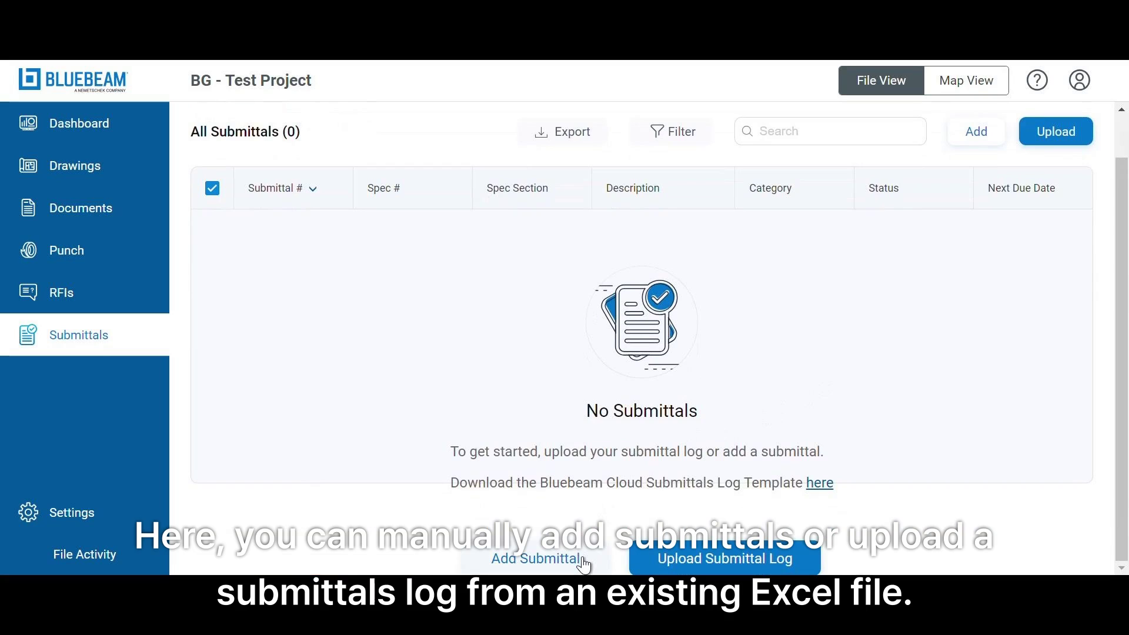
{"action": "mouse_move", "coordinate": [751, 564]}
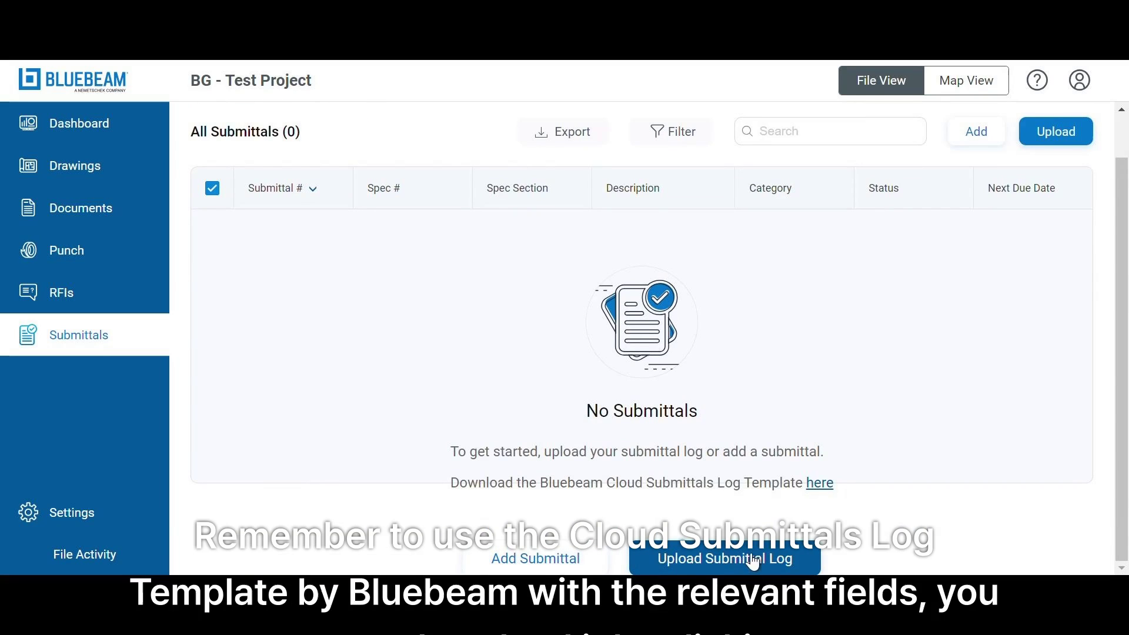
{"action": "mouse_move", "coordinate": [805, 525]}
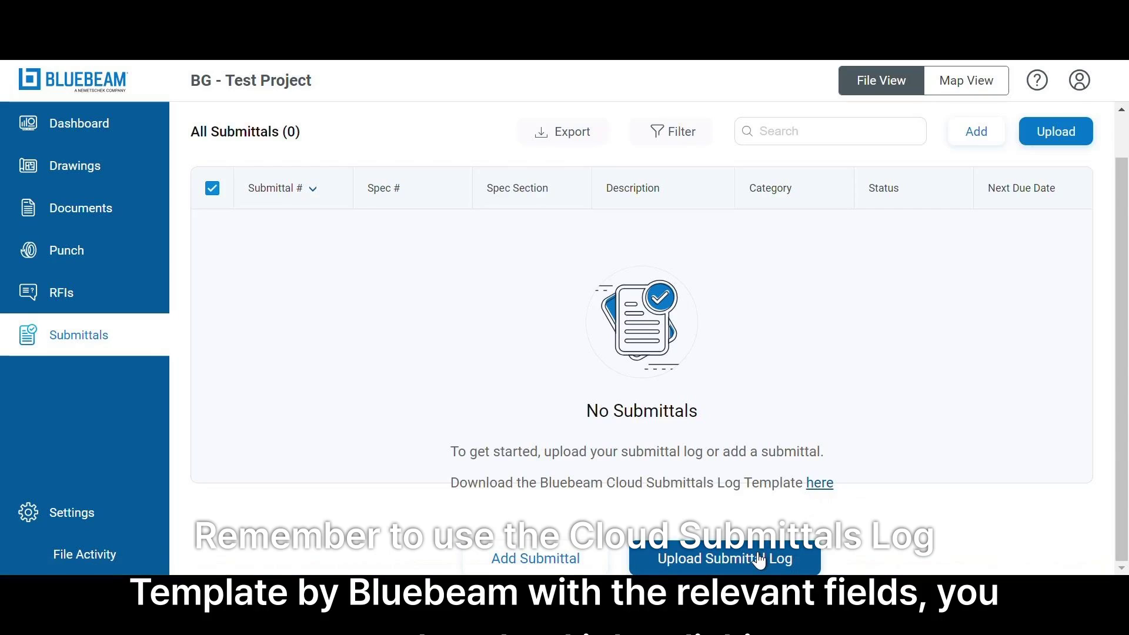
Step: Upload the prepared .xlsx submittal log so six submittals fill the log
{"action": "left_click", "coordinate": [723, 558]}
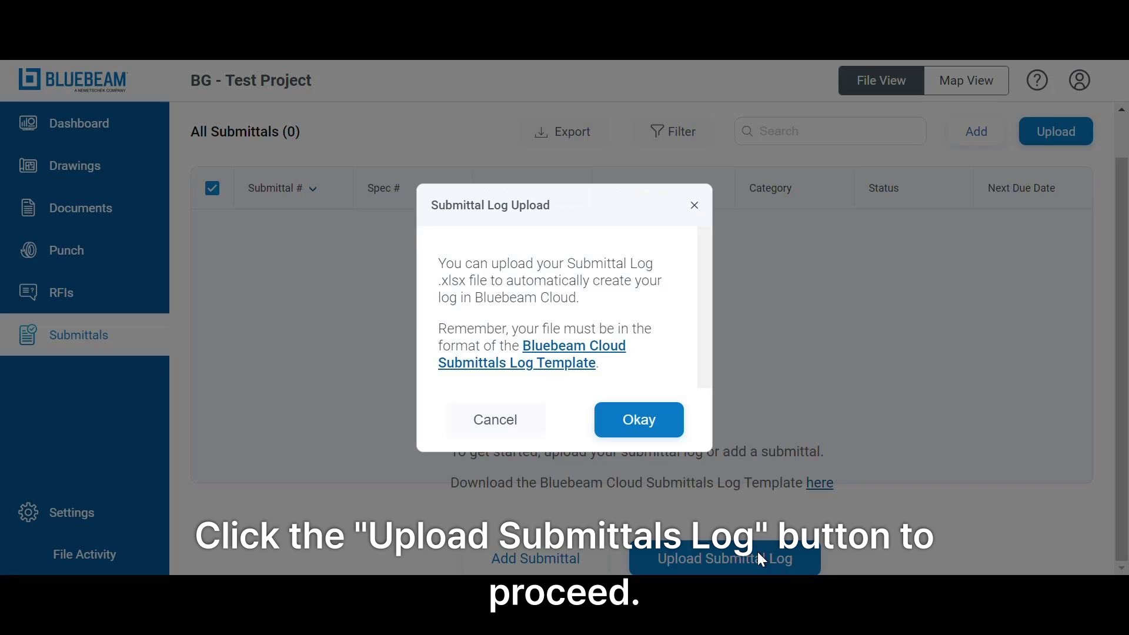
{"action": "mouse_move", "coordinate": [588, 372]}
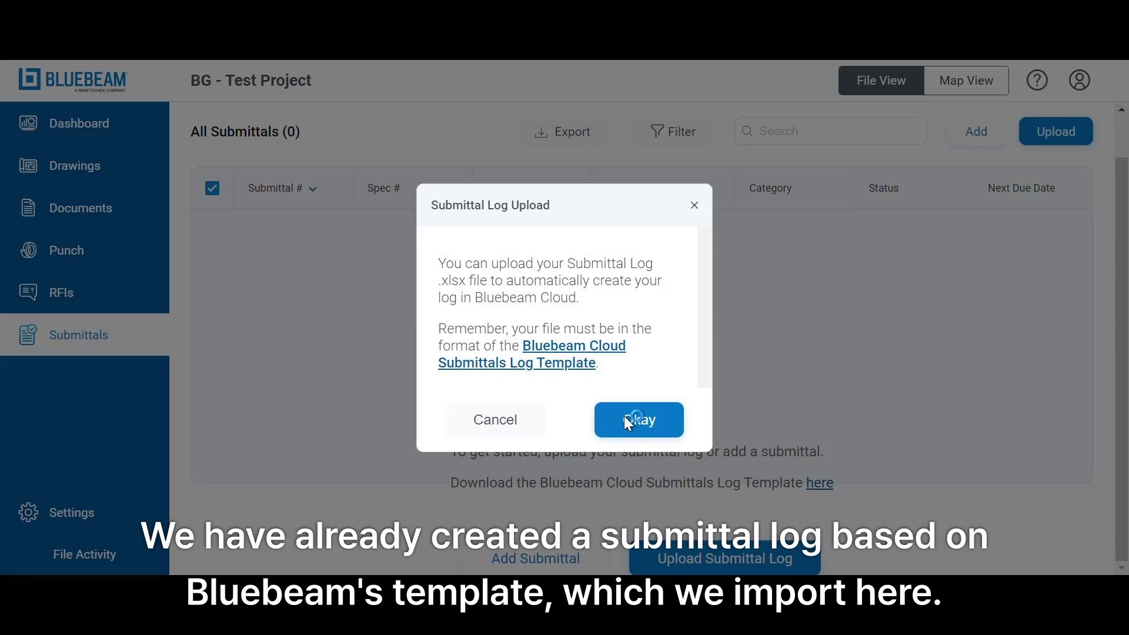
{"action": "left_click", "coordinate": [638, 419]}
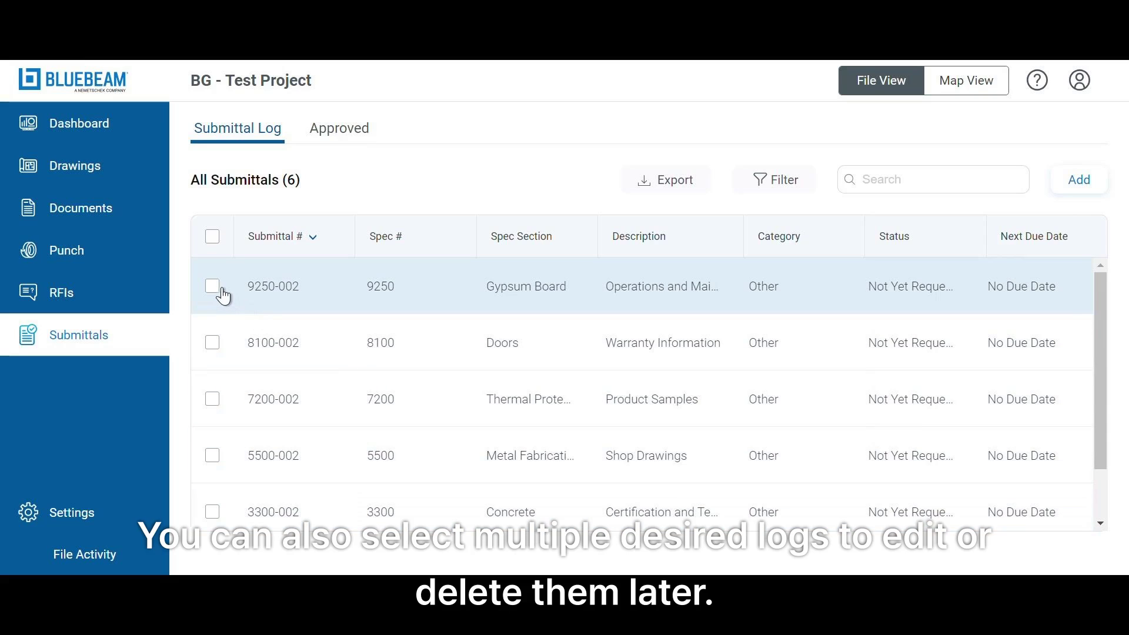
Step: Tick rows 9250-002 and 8100-002, then show 9250-002 Gypsum Board details
{"action": "left_click", "coordinate": [211, 285]}
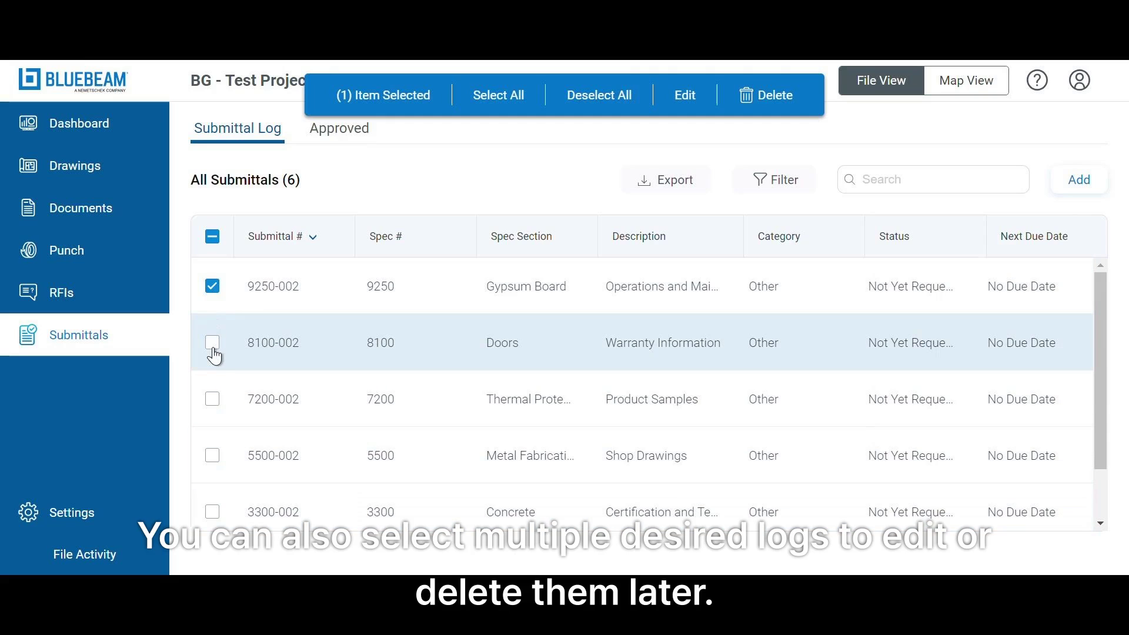
{"action": "left_click", "coordinate": [211, 342]}
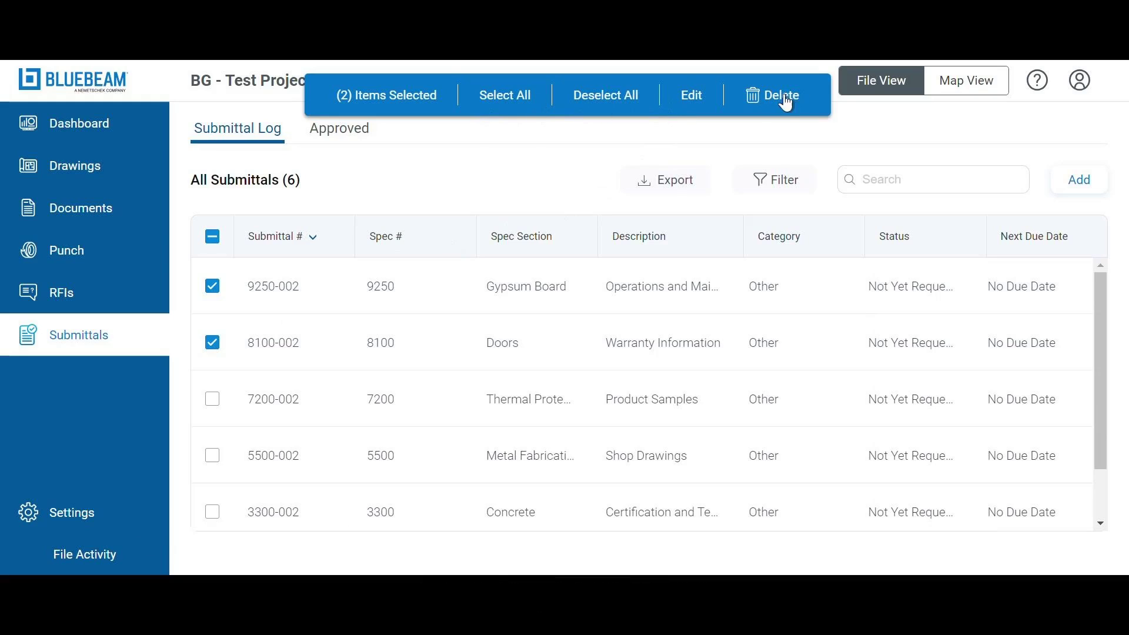
{"action": "left_click", "coordinate": [212, 342]}
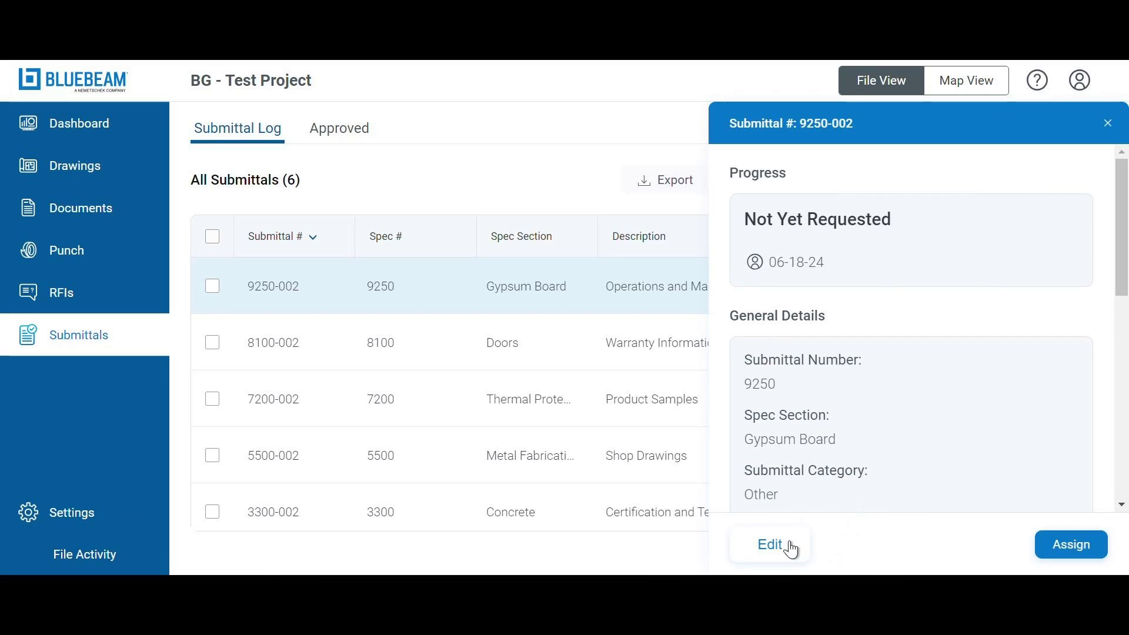
Step: Edit 9250-002 to category Warranty Information, responsible company Brighter Graphics, and save
{"action": "left_click", "coordinate": [769, 544]}
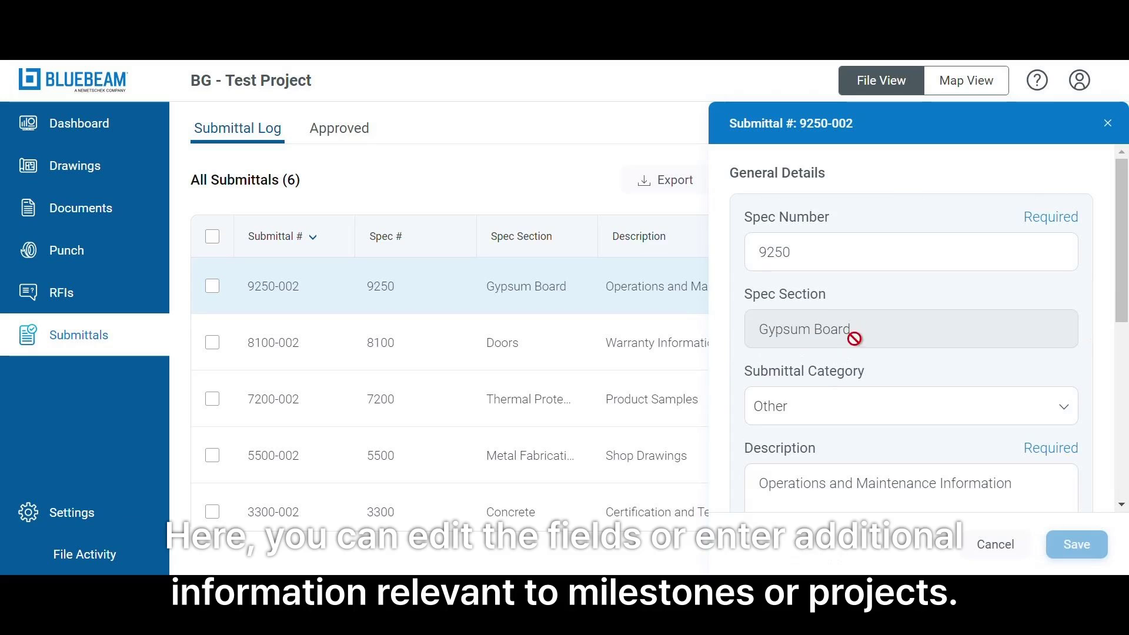
{"action": "scroll", "scroll_direction": "down", "scroll_amount": 3}
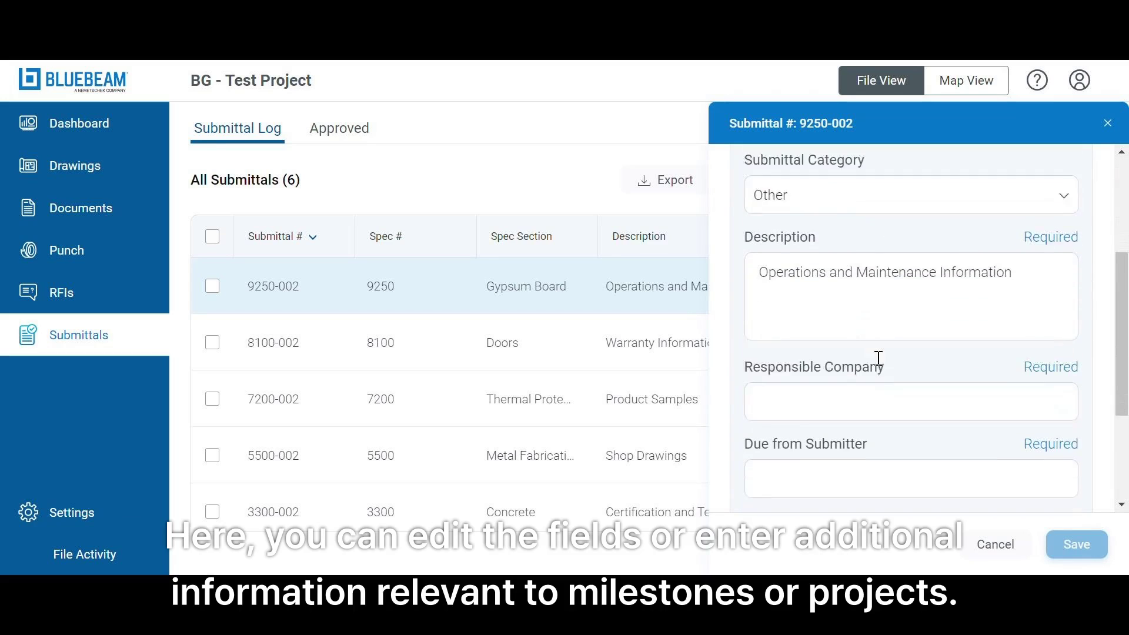
{"action": "scroll", "scroll_direction": "down", "scroll_amount": 3}
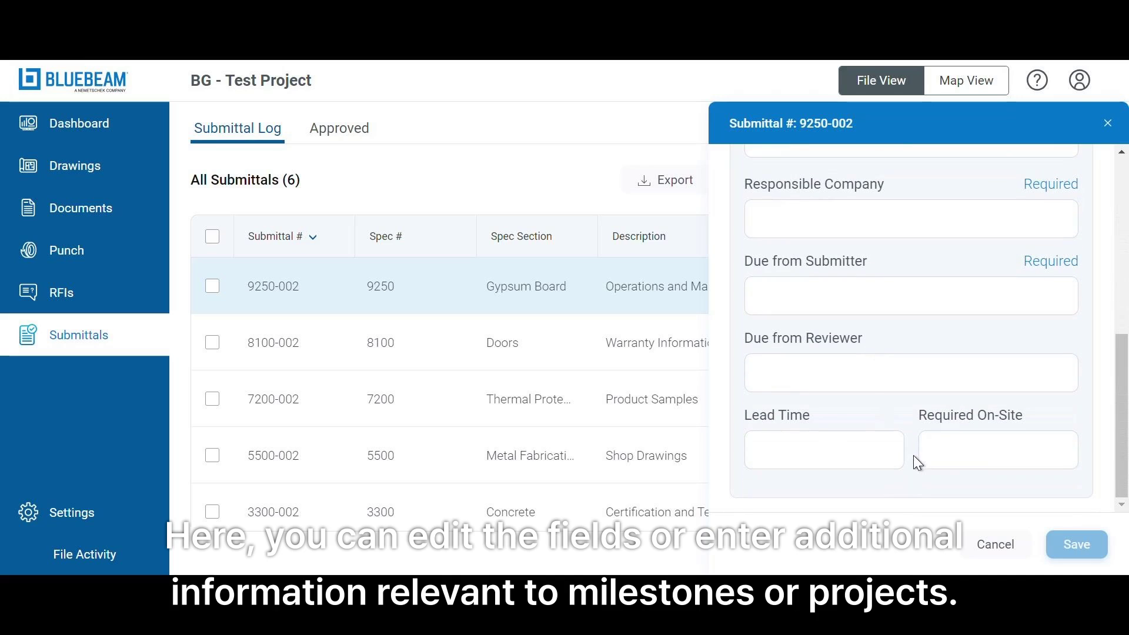
{"action": "scroll", "scroll_direction": "up", "scroll_amount": 3}
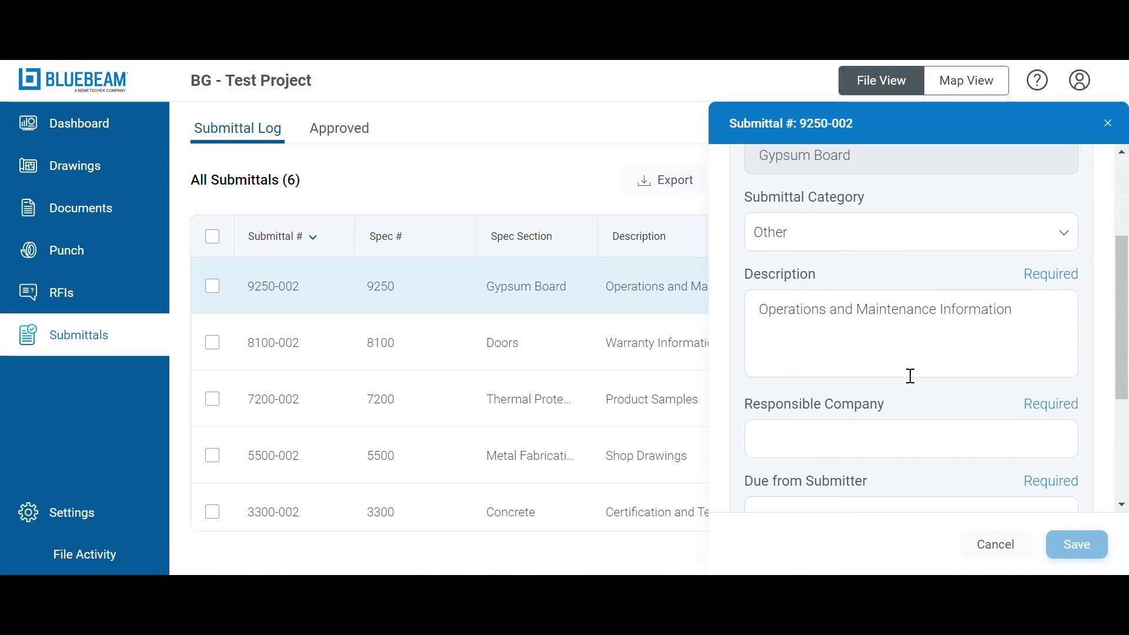
{"action": "left_click", "coordinate": [910, 231]}
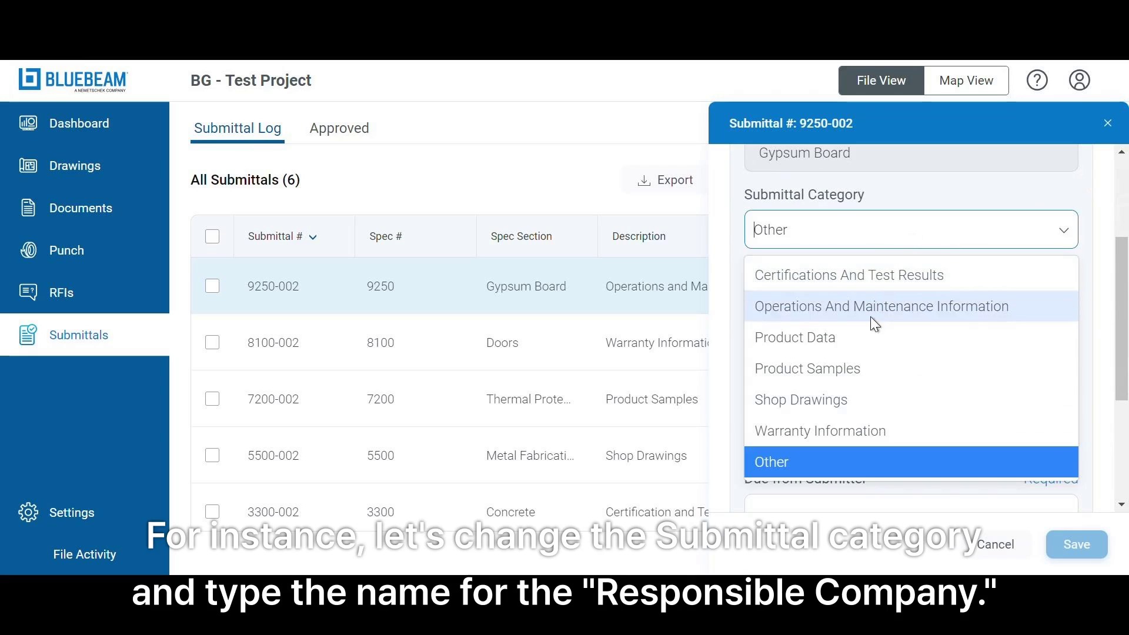
{"action": "left_click", "coordinate": [819, 430]}
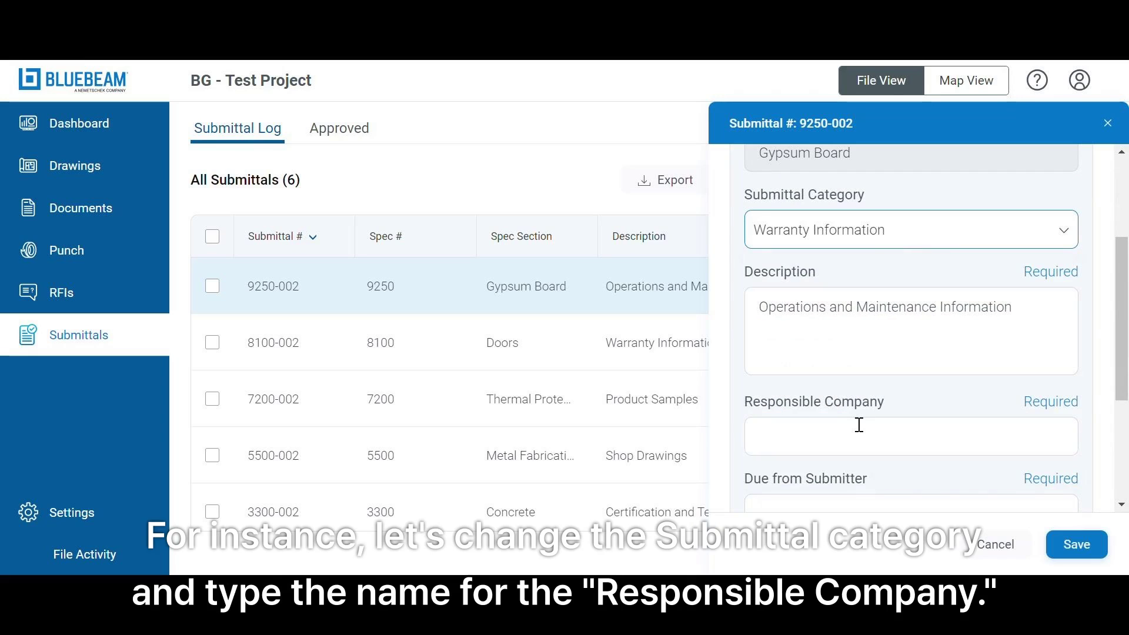
{"action": "type", "text": "Brig"}
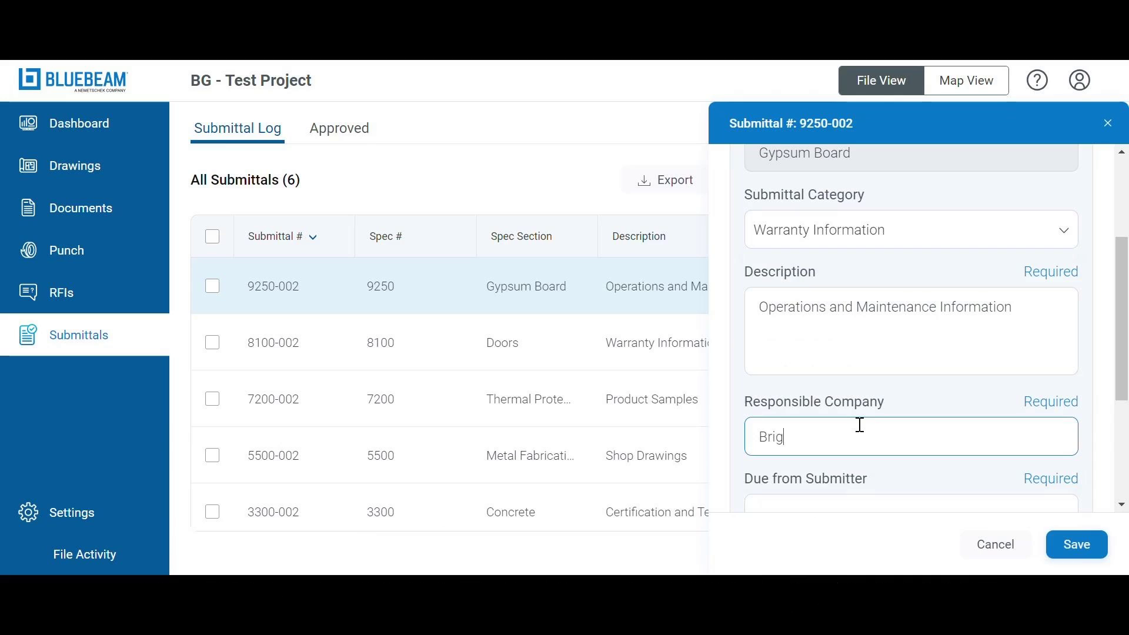
{"action": "type", "text": "hter Grap"}
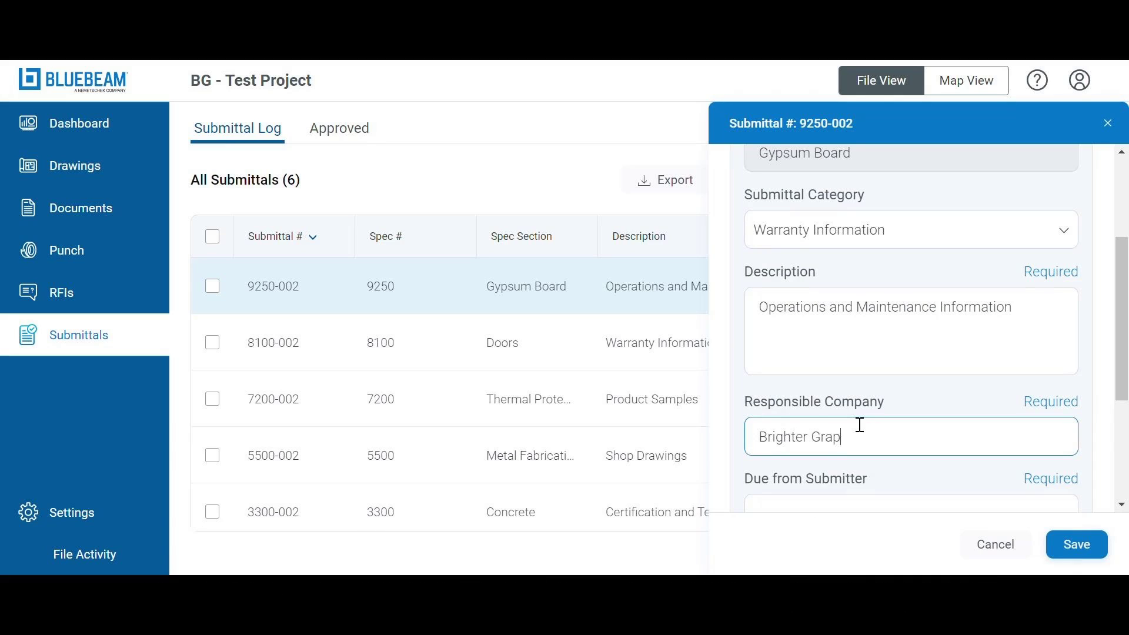
{"action": "type", "text": "hics"}
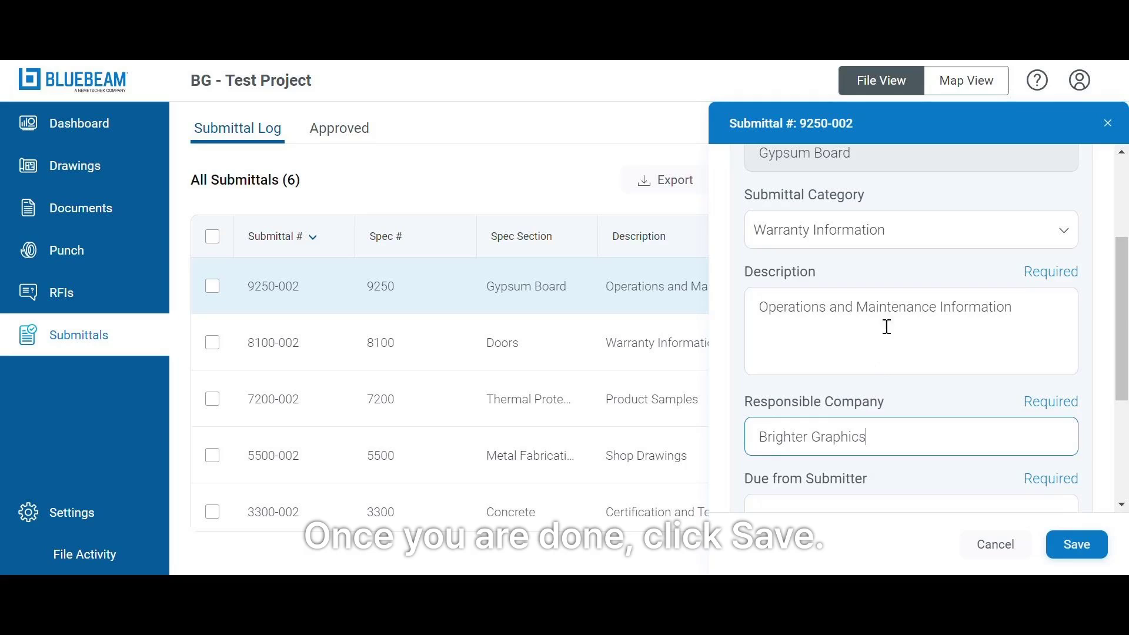
{"action": "left_click", "coordinate": [1076, 545]}
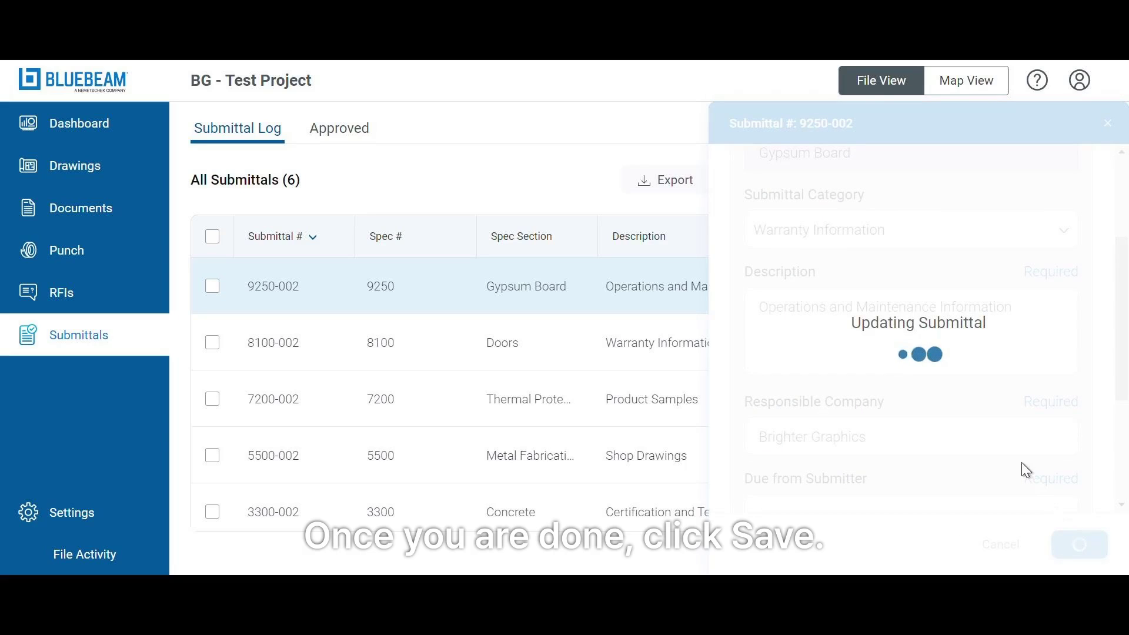
{"action": "left_click", "coordinate": [1077, 543]}
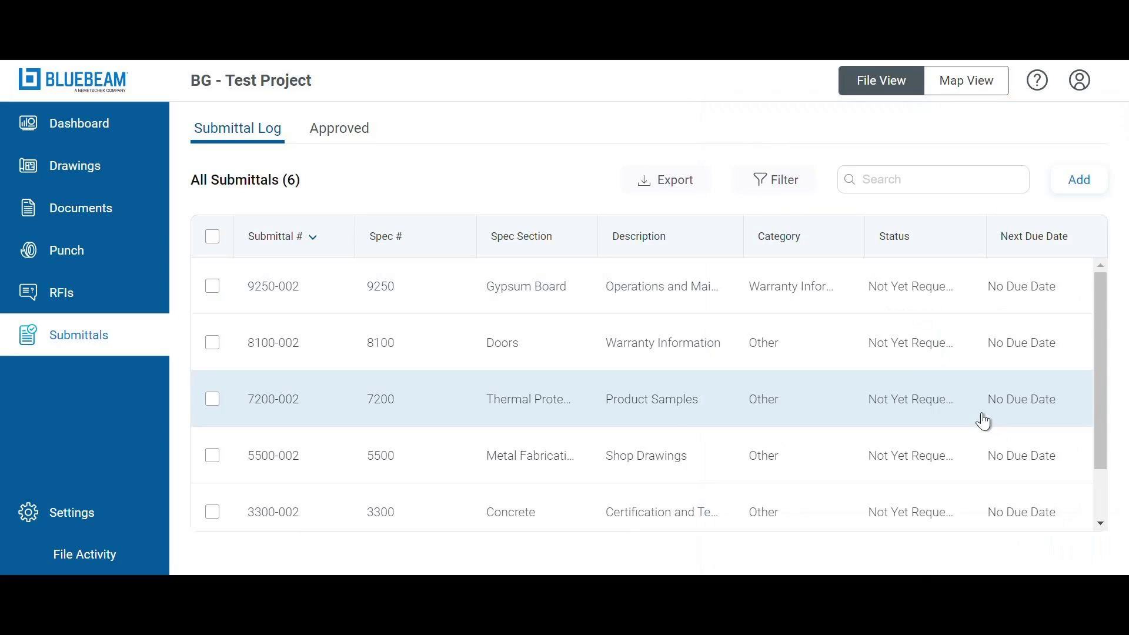
Step: Assign submittal 9250-002 to the second Brighter Graphics team member
{"action": "left_click", "coordinate": [272, 286]}
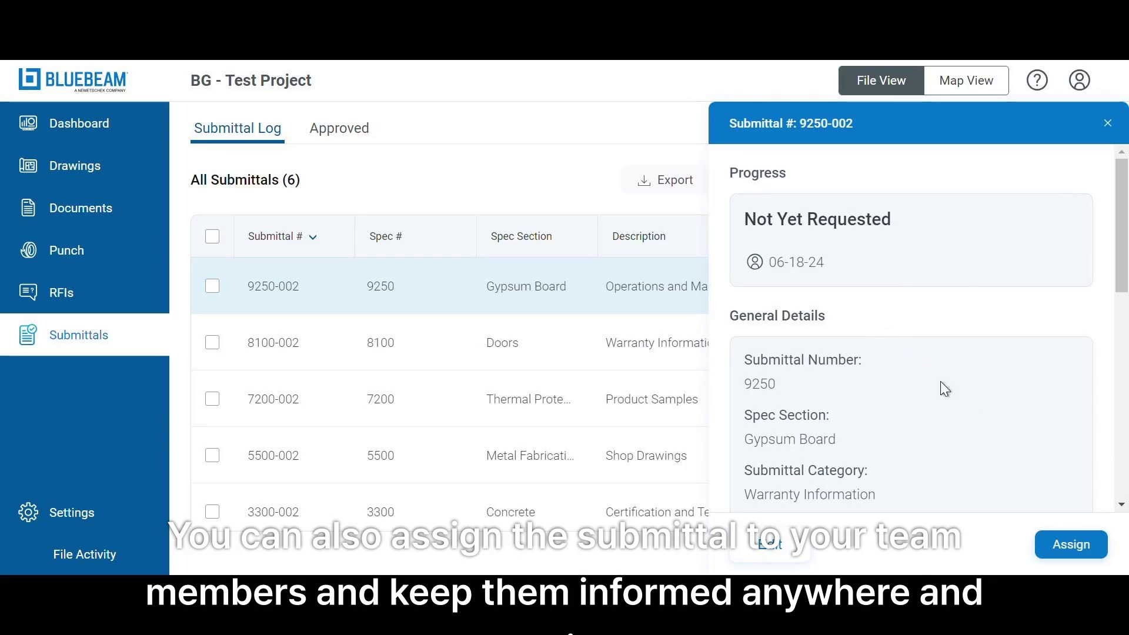
{"action": "mouse_move", "coordinate": [1070, 544]}
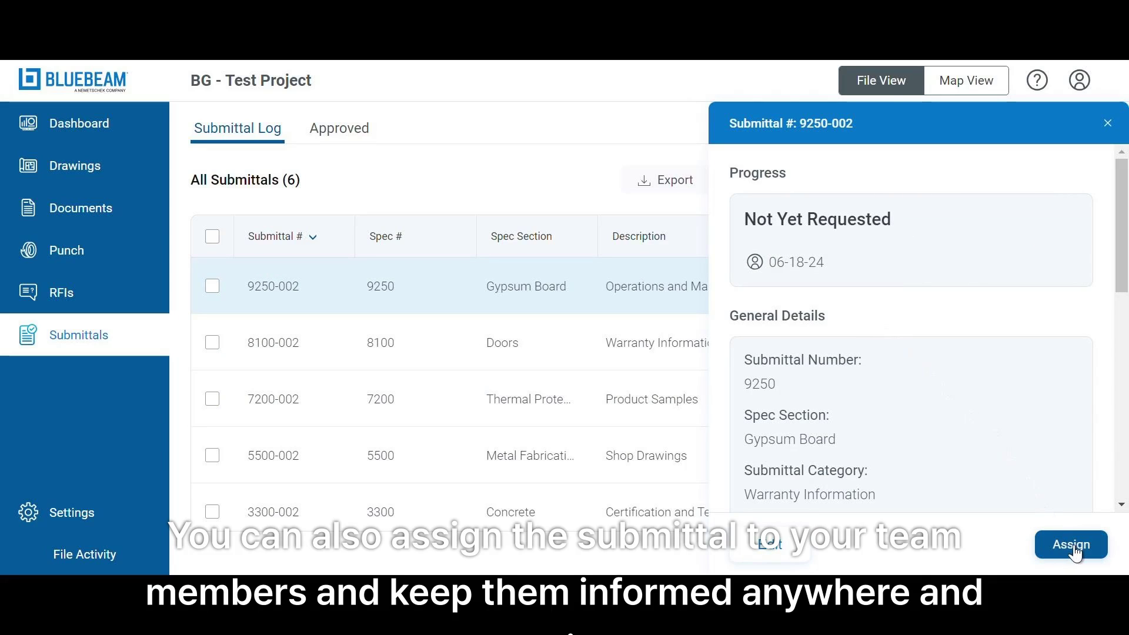
{"action": "left_click", "coordinate": [1071, 545]}
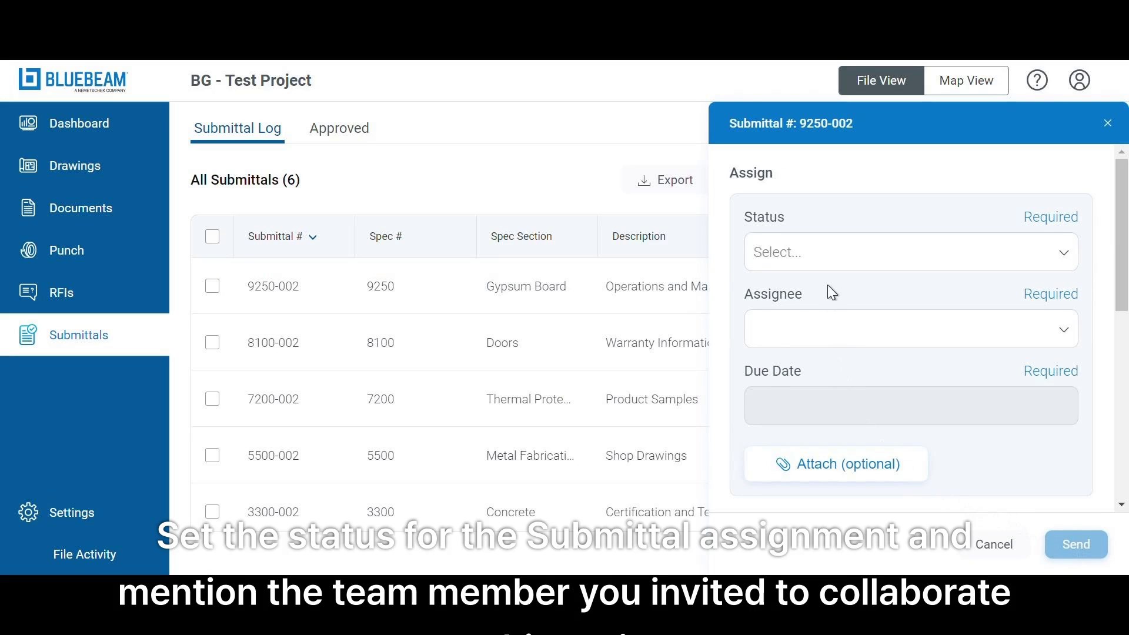
{"action": "left_click", "coordinate": [910, 252]}
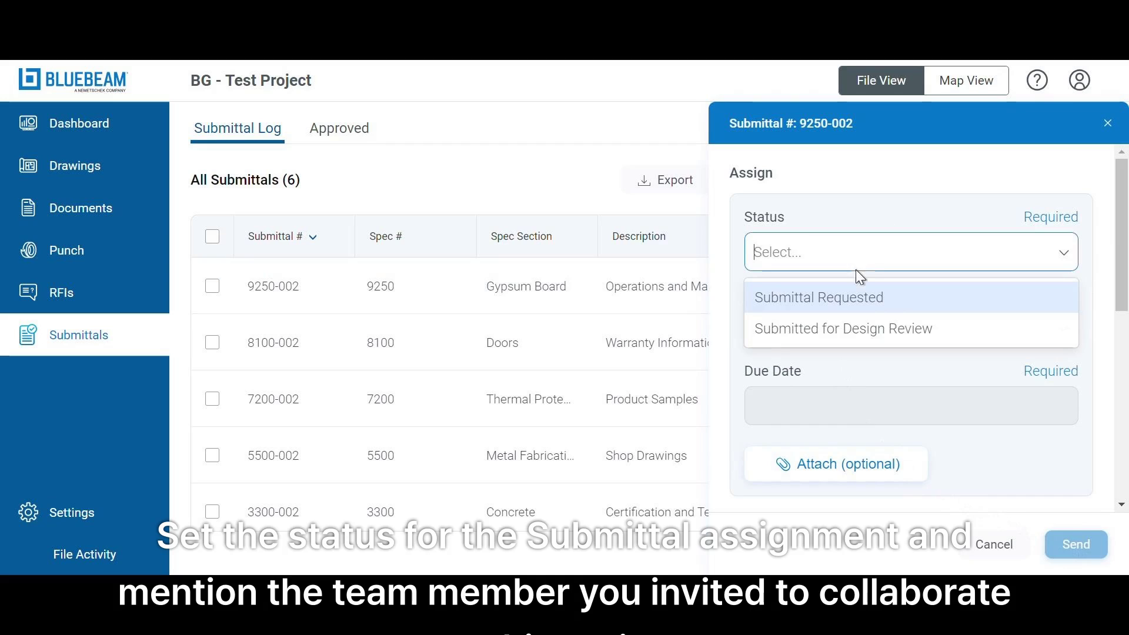
{"action": "mouse_move", "coordinate": [899, 328]}
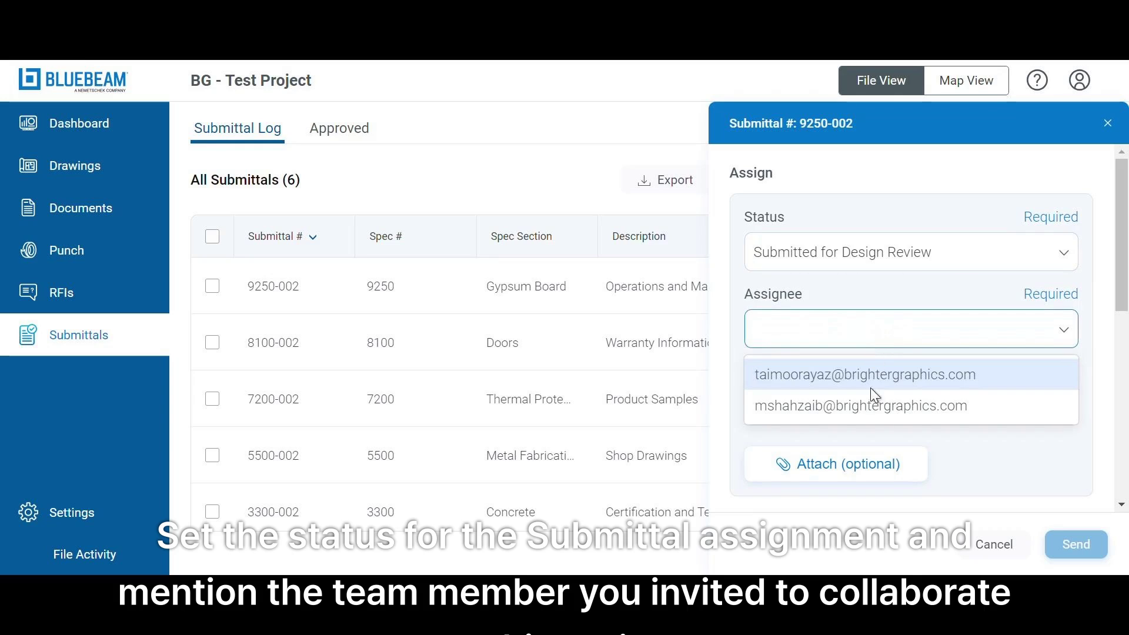
{"action": "left_click", "coordinate": [859, 405]}
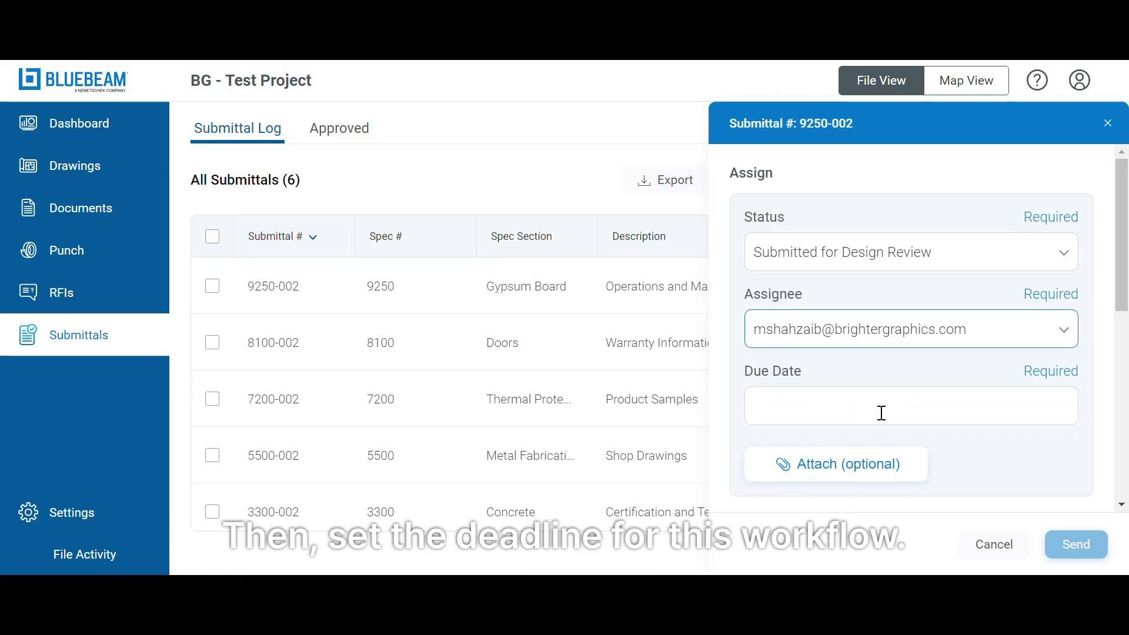
Step: Set the due date to June 5, 2024 and send it for design review
{"action": "left_click", "coordinate": [909, 404]}
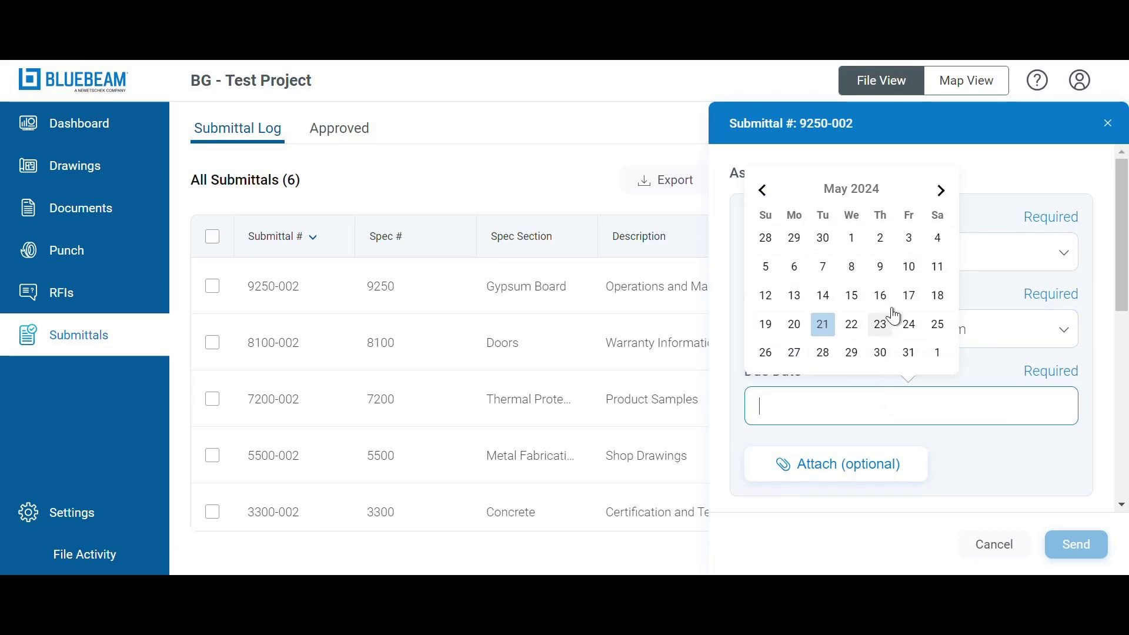
{"action": "left_click", "coordinate": [940, 189]}
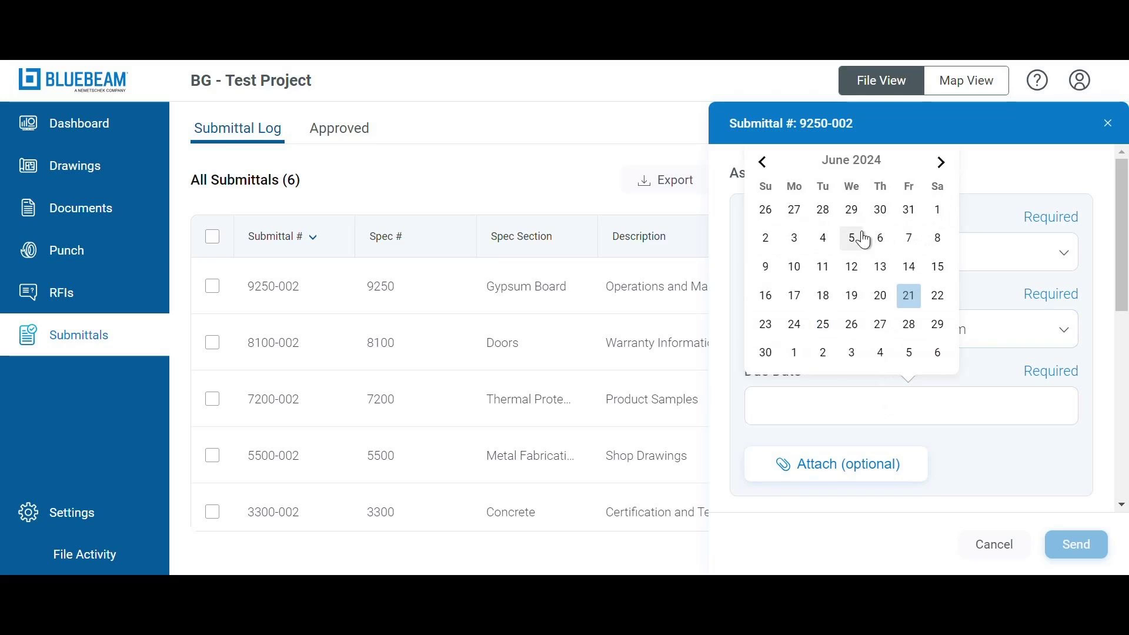
{"action": "left_click", "coordinate": [851, 238]}
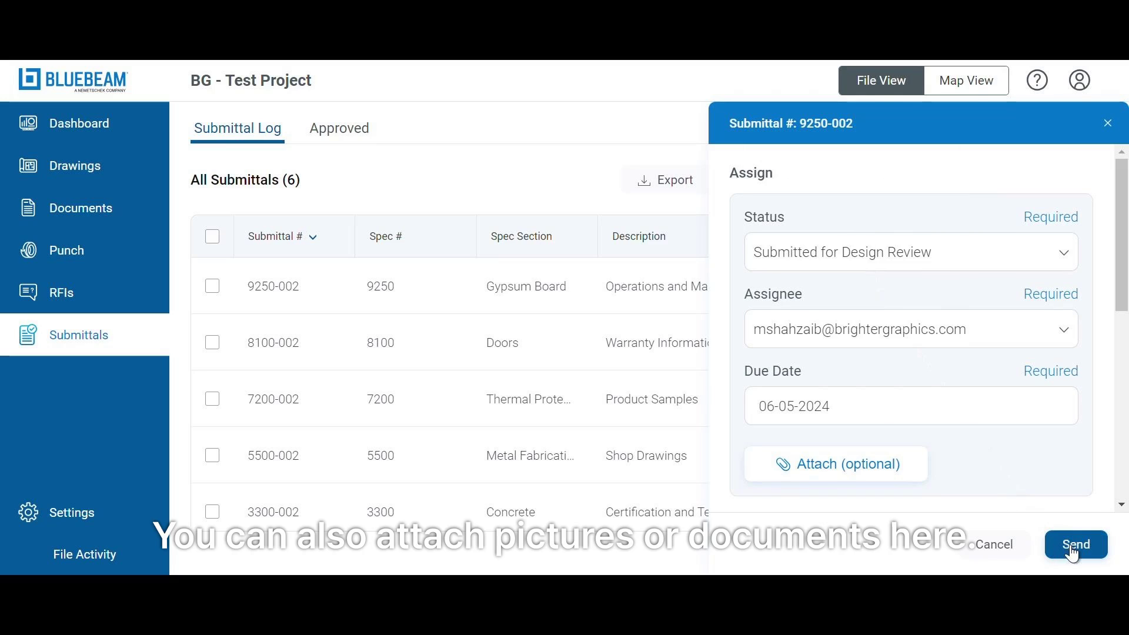
{"action": "mouse_move", "coordinate": [861, 478]}
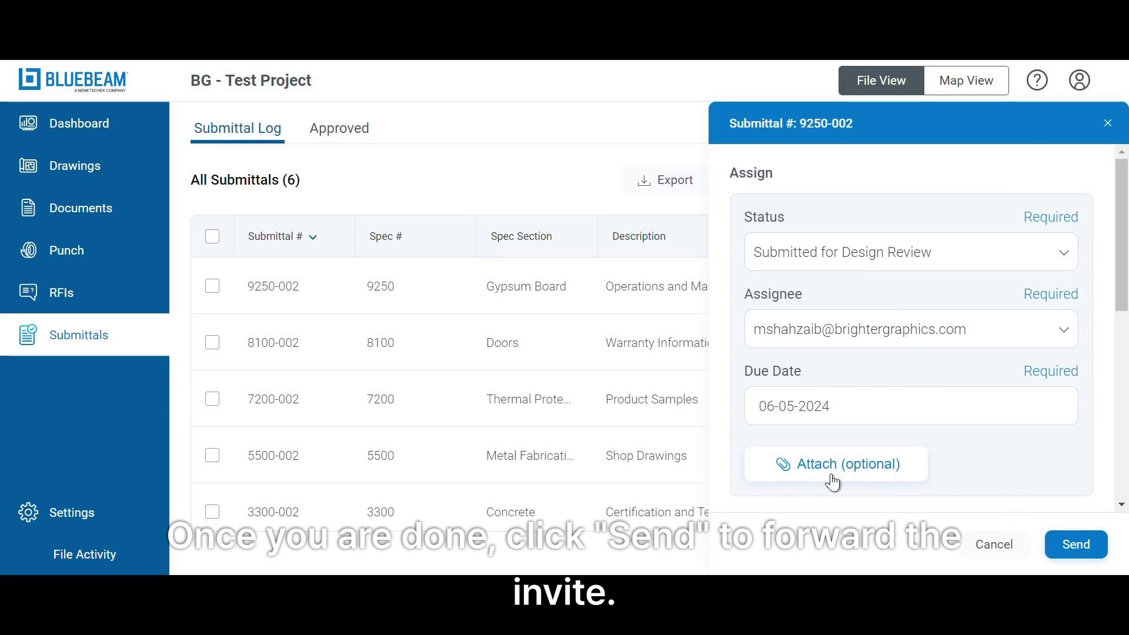
{"action": "mouse_move", "coordinate": [1080, 551]}
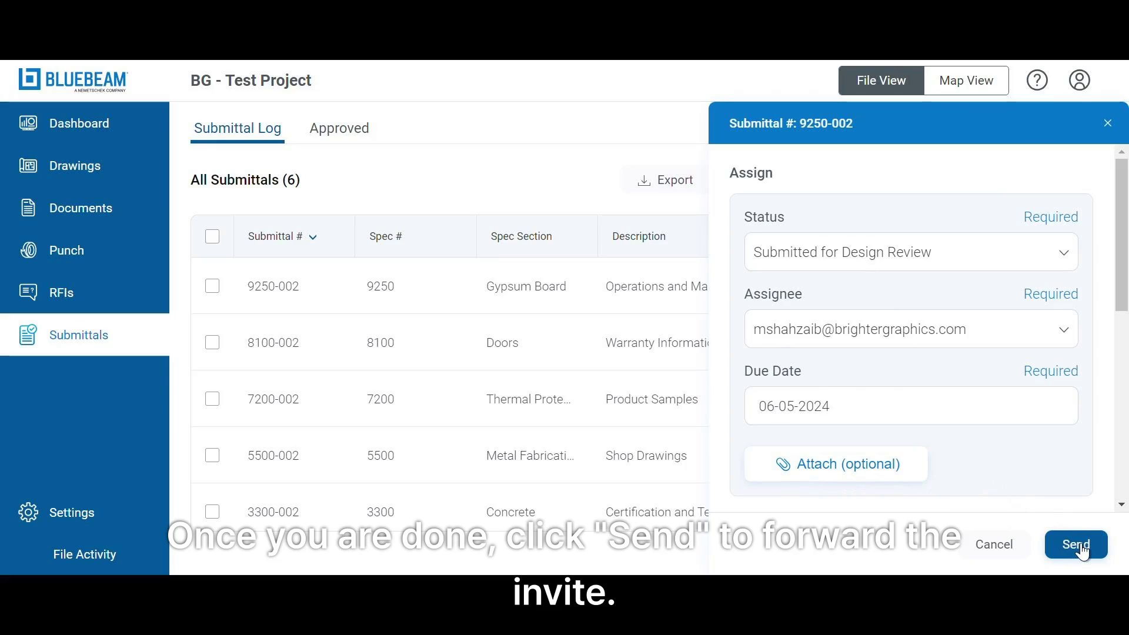
{"action": "left_click", "coordinate": [1074, 545]}
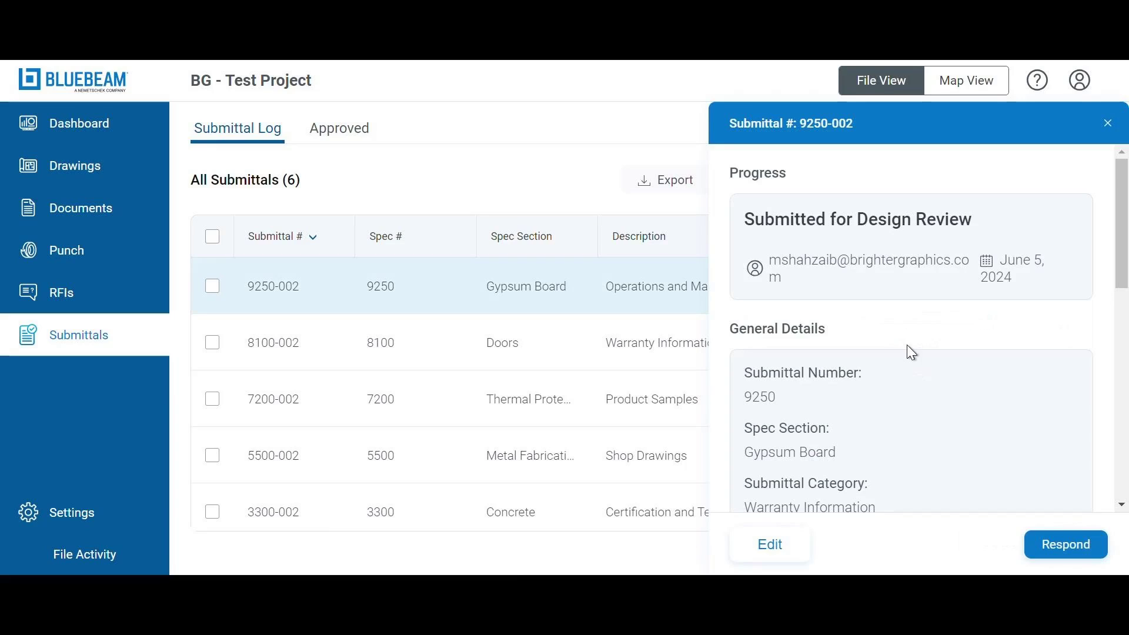
{"action": "mouse_move", "coordinate": [821, 238]}
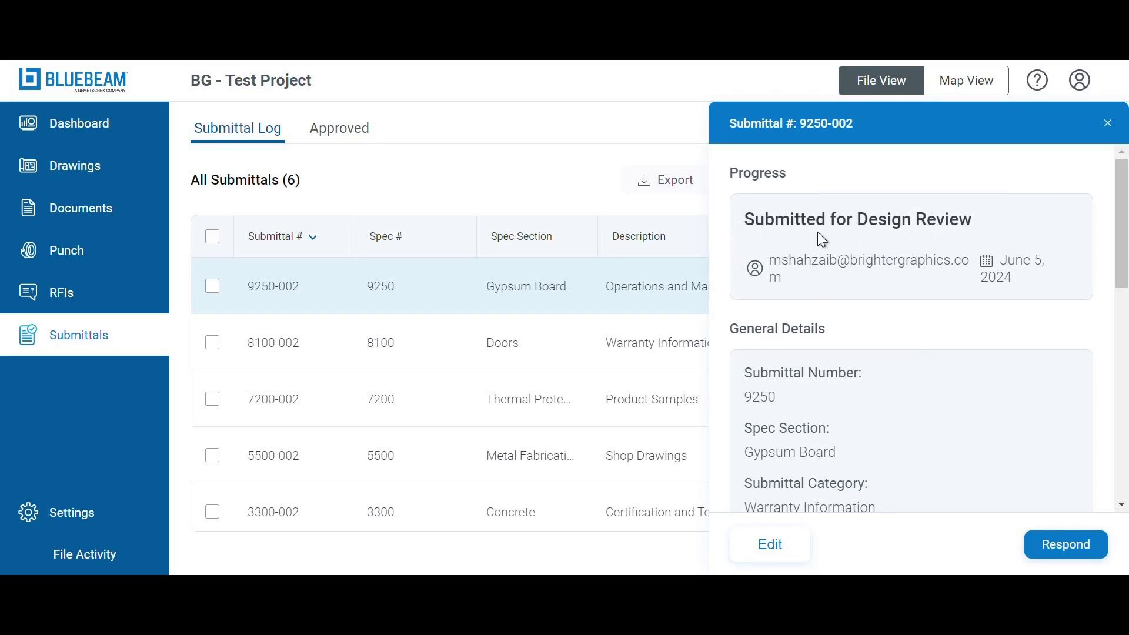
{"action": "mouse_move", "coordinate": [978, 282]}
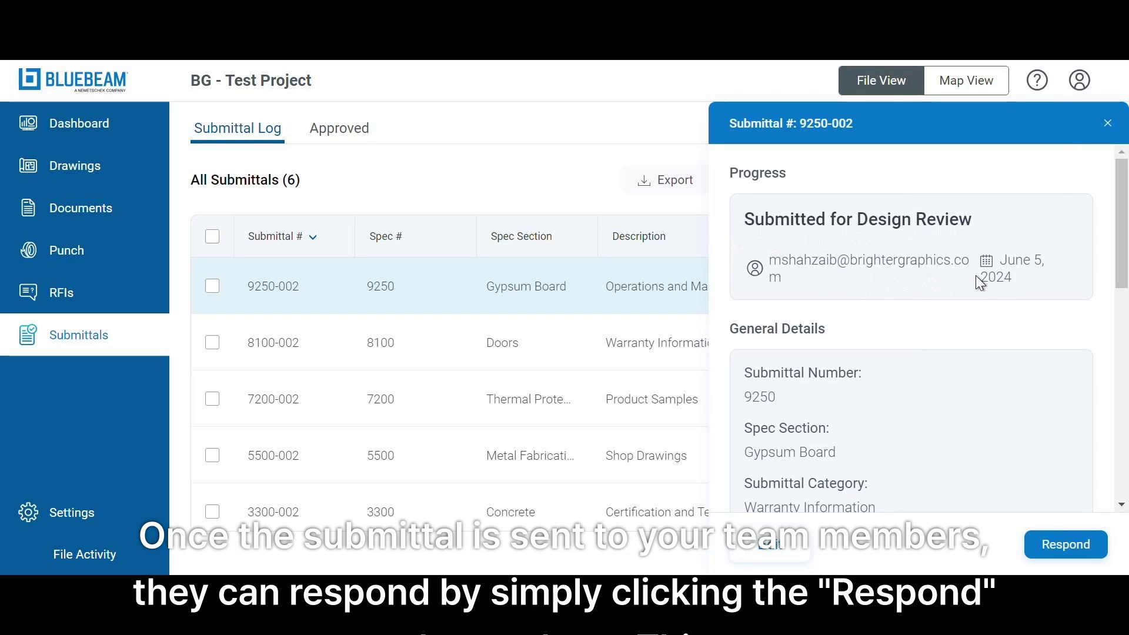
{"action": "mouse_move", "coordinate": [1115, 153]}
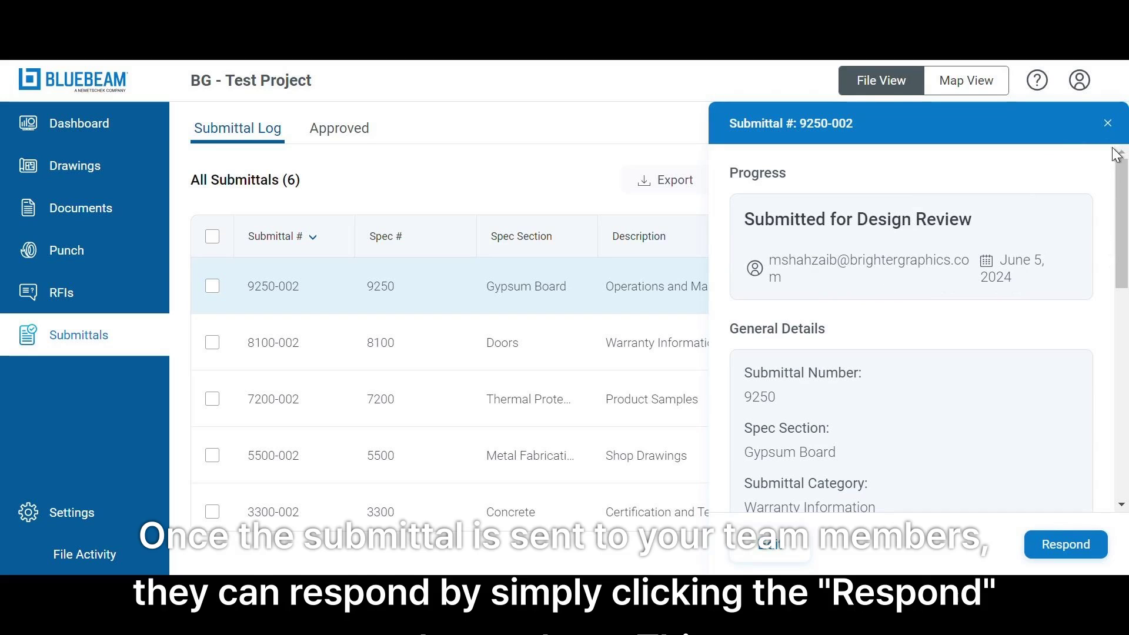
{"action": "mouse_move", "coordinate": [1065, 544]}
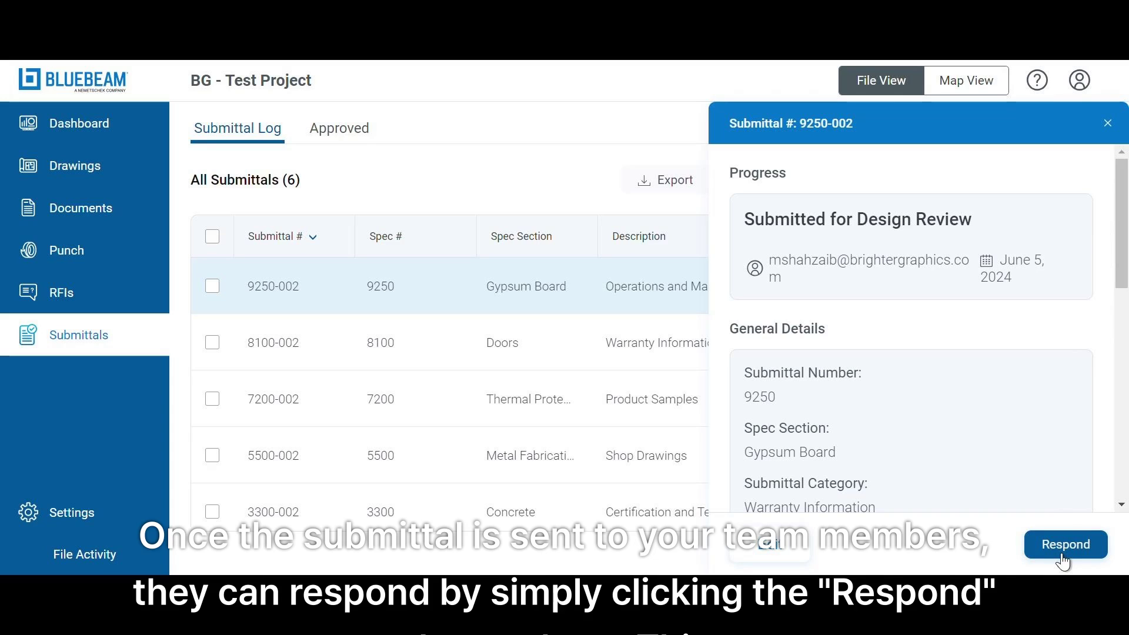
Step: Preview and close the response view for 9250-002, returning to the full log
{"action": "left_click", "coordinate": [1064, 545]}
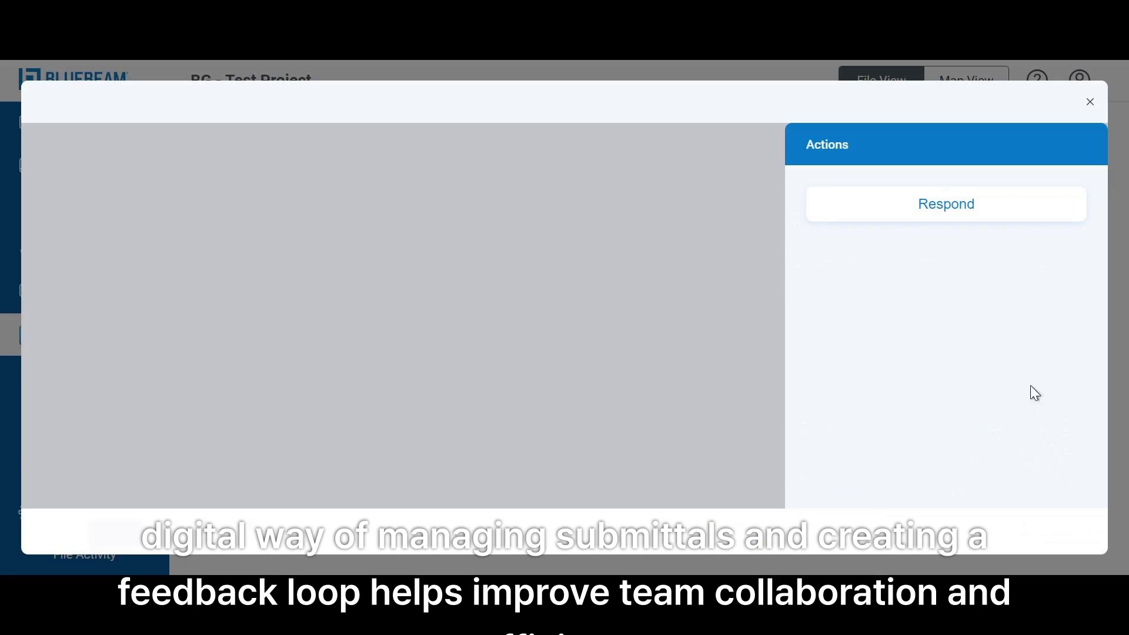
{"action": "mouse_move", "coordinate": [772, 313]}
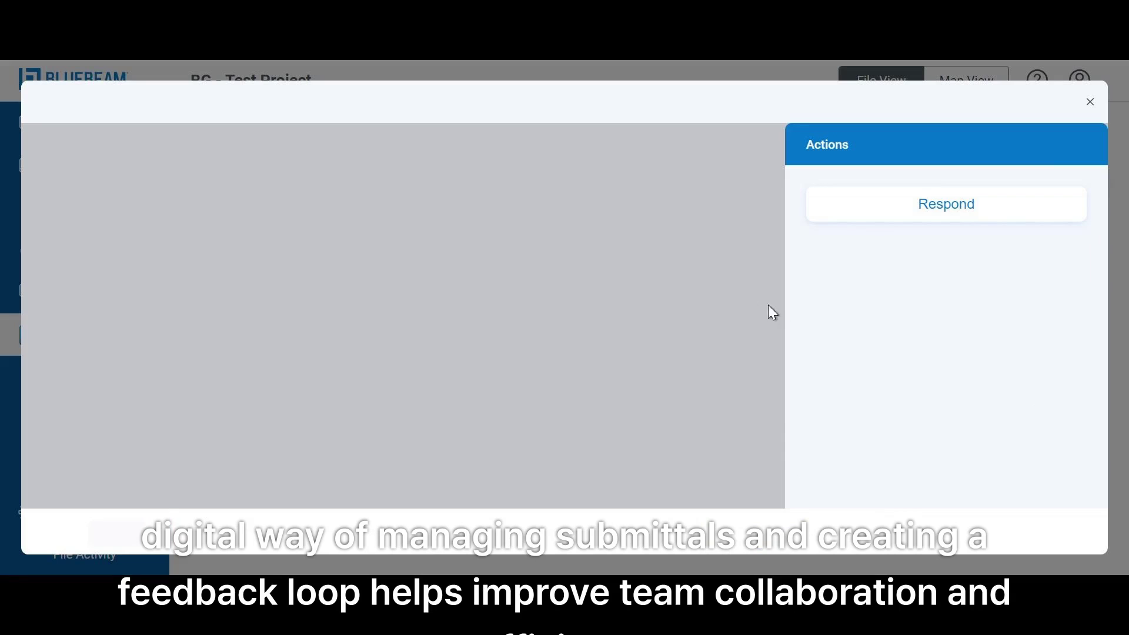
{"action": "mouse_move", "coordinate": [1089, 105]}
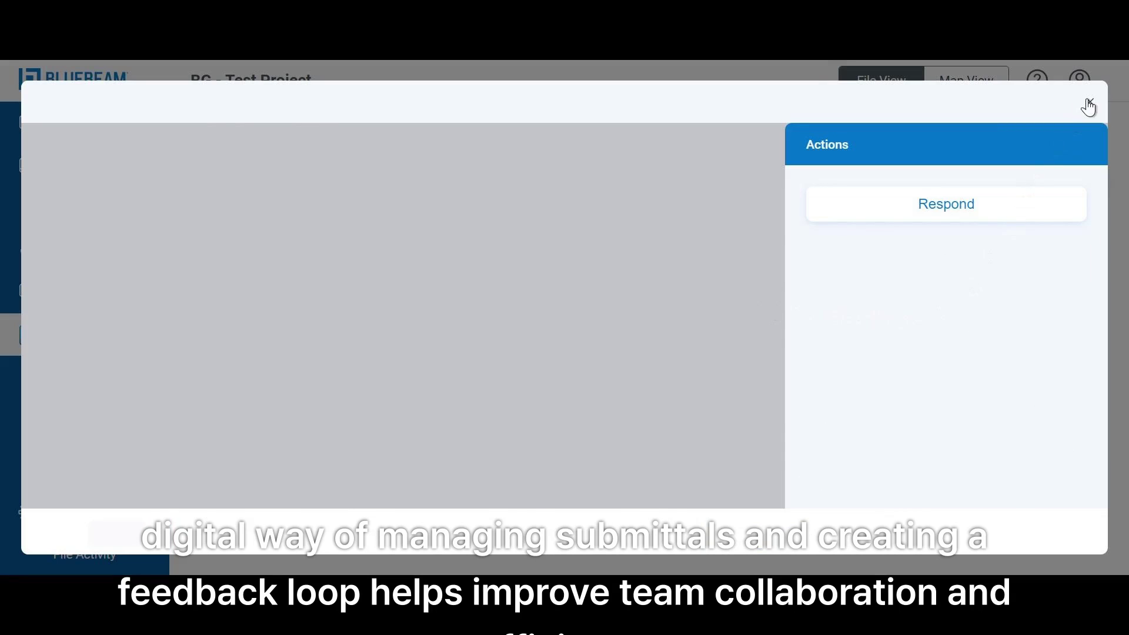
{"action": "left_click", "coordinate": [1088, 103]}
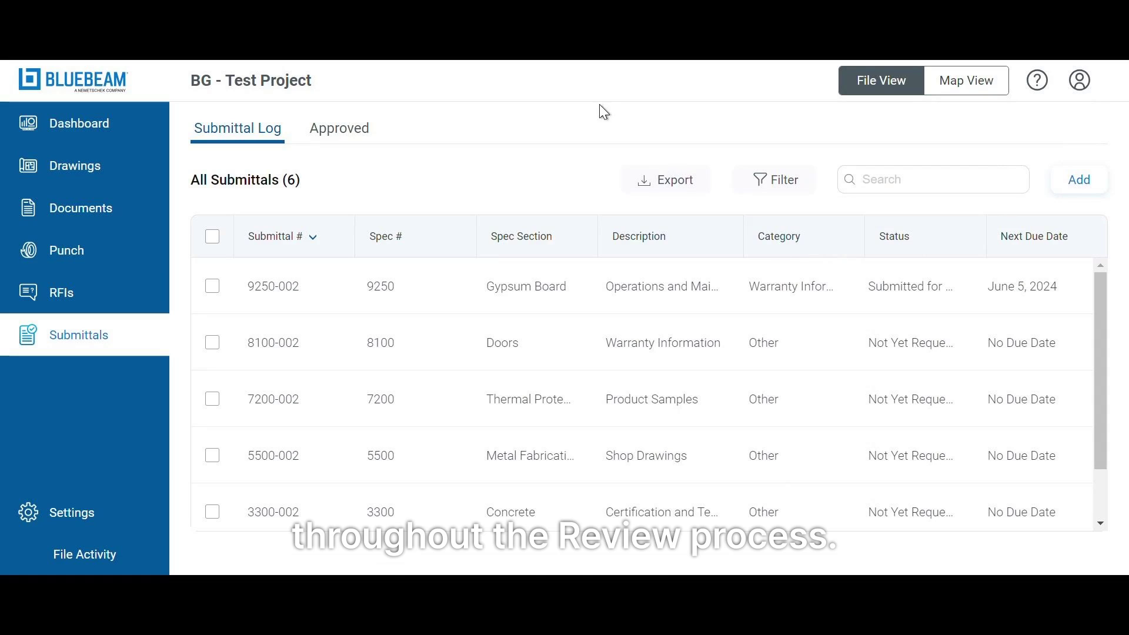
{"action": "mouse_move", "coordinate": [735, 247]}
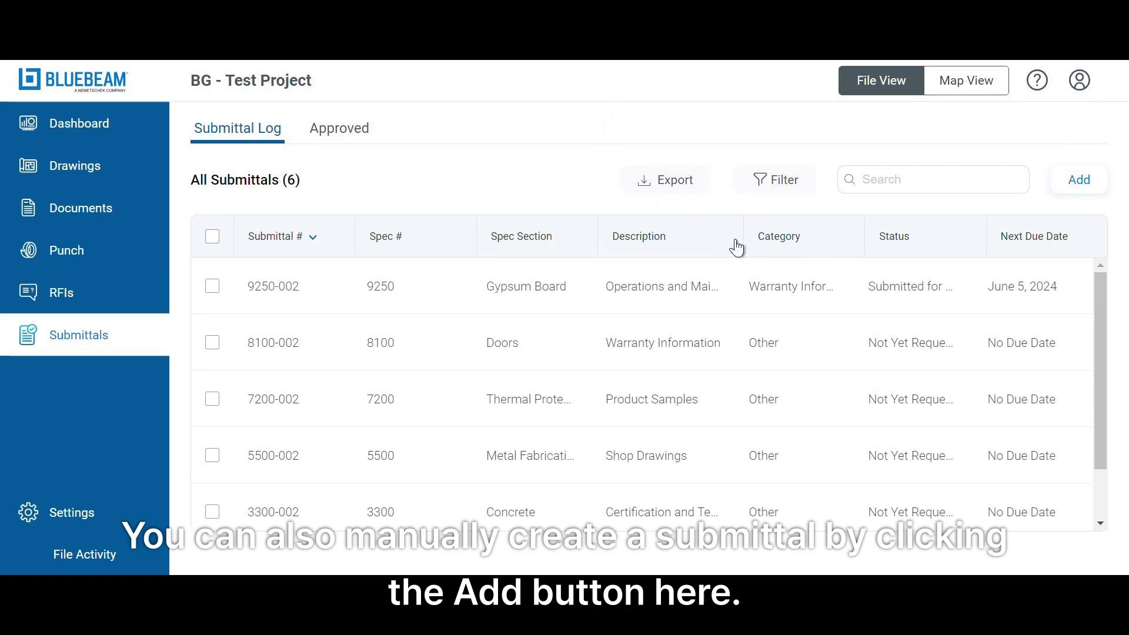
{"action": "scroll", "scroll_direction": "down", "scroll_amount": 3}
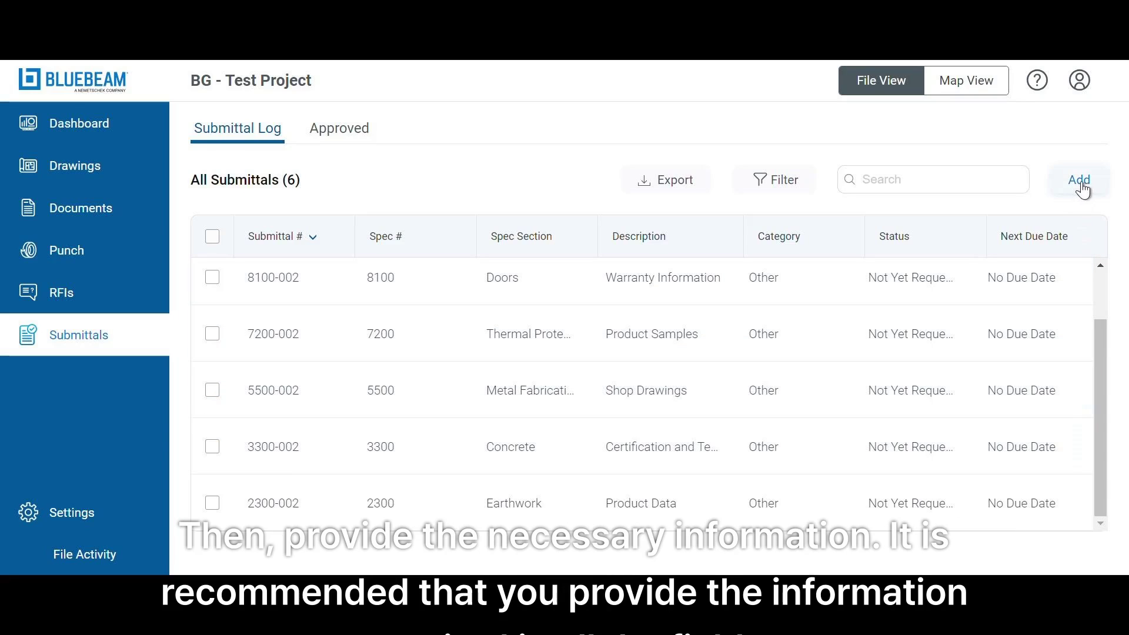
{"action": "left_click", "coordinate": [1078, 180]}
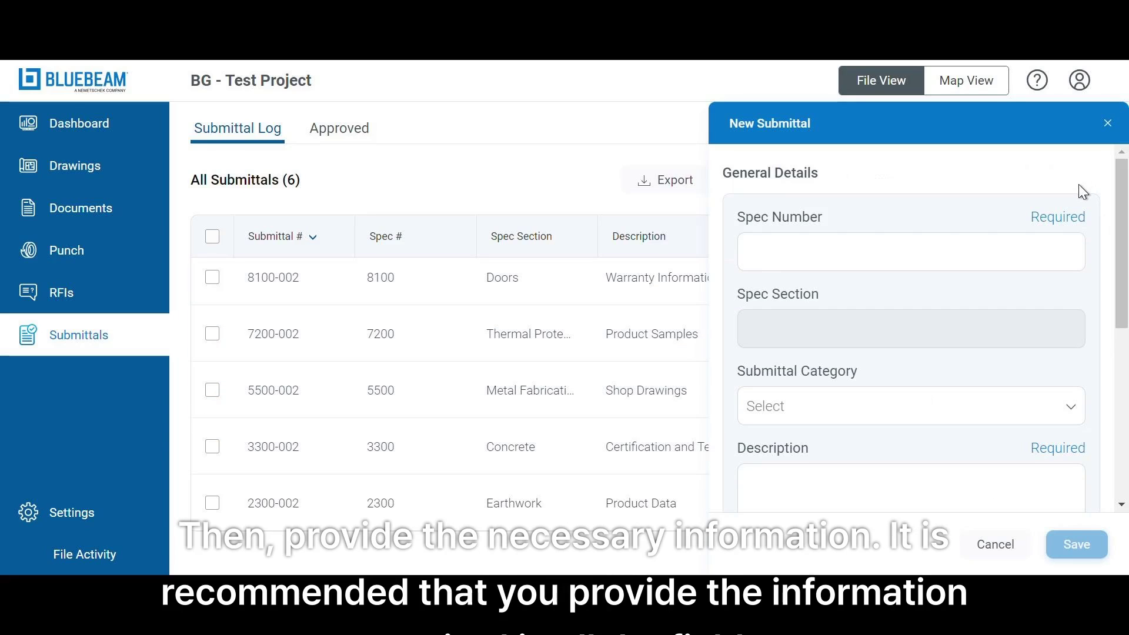
{"action": "left_click", "coordinate": [910, 251]}
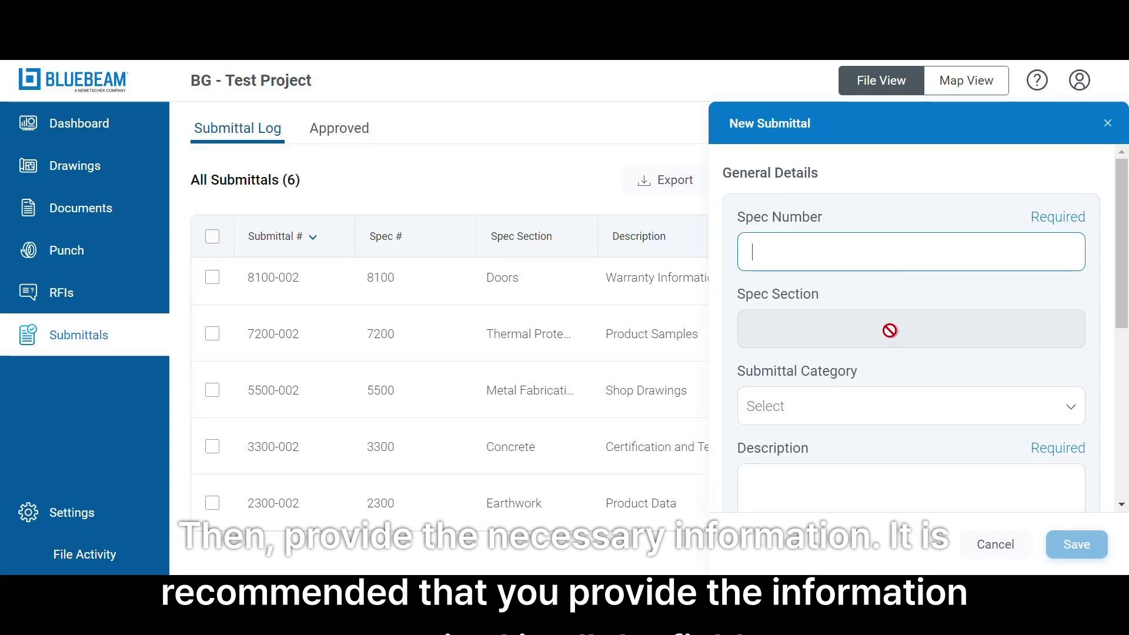
{"action": "scroll", "scroll_direction": "down", "scroll_amount": 3}
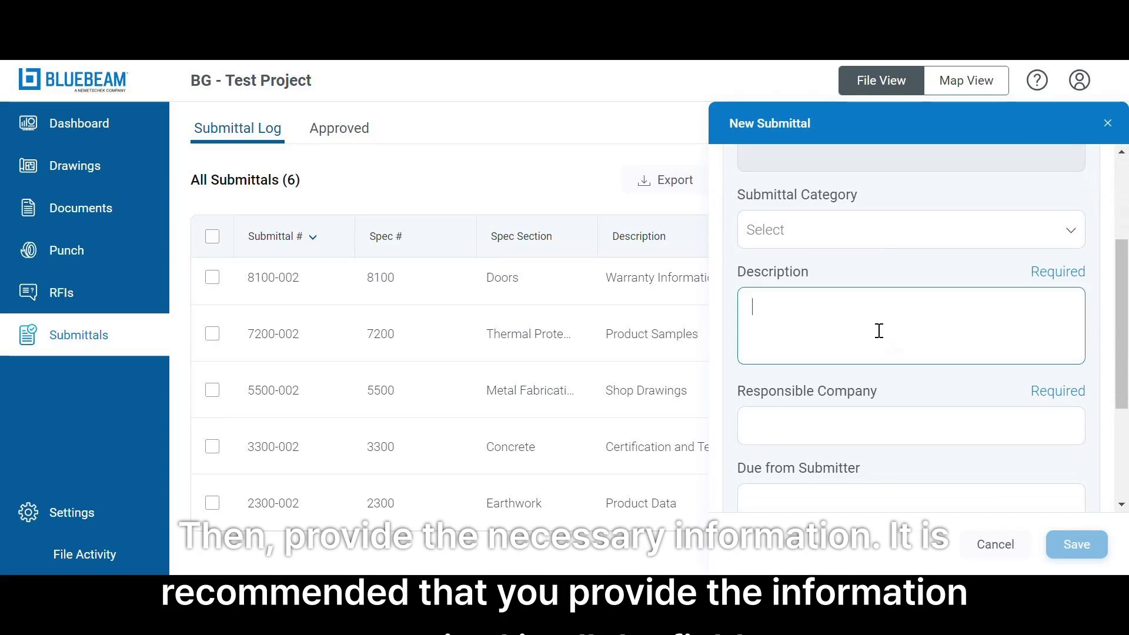
{"action": "scroll", "scroll_direction": "down", "scroll_amount": 3}
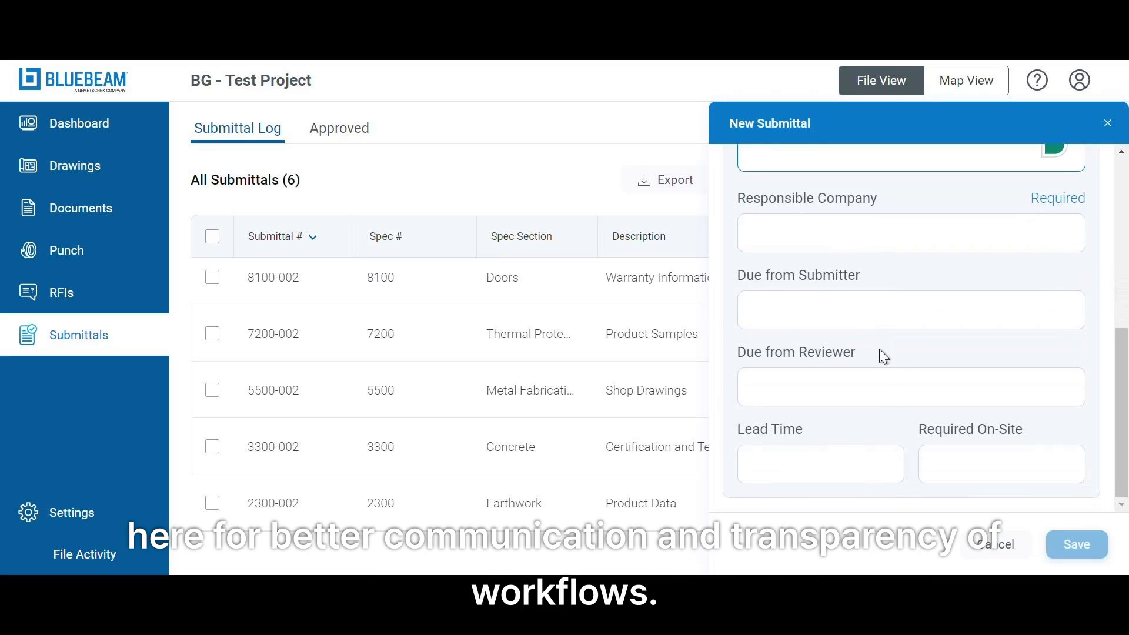
{"action": "scroll", "scroll_direction": "up", "scroll_amount": 3}
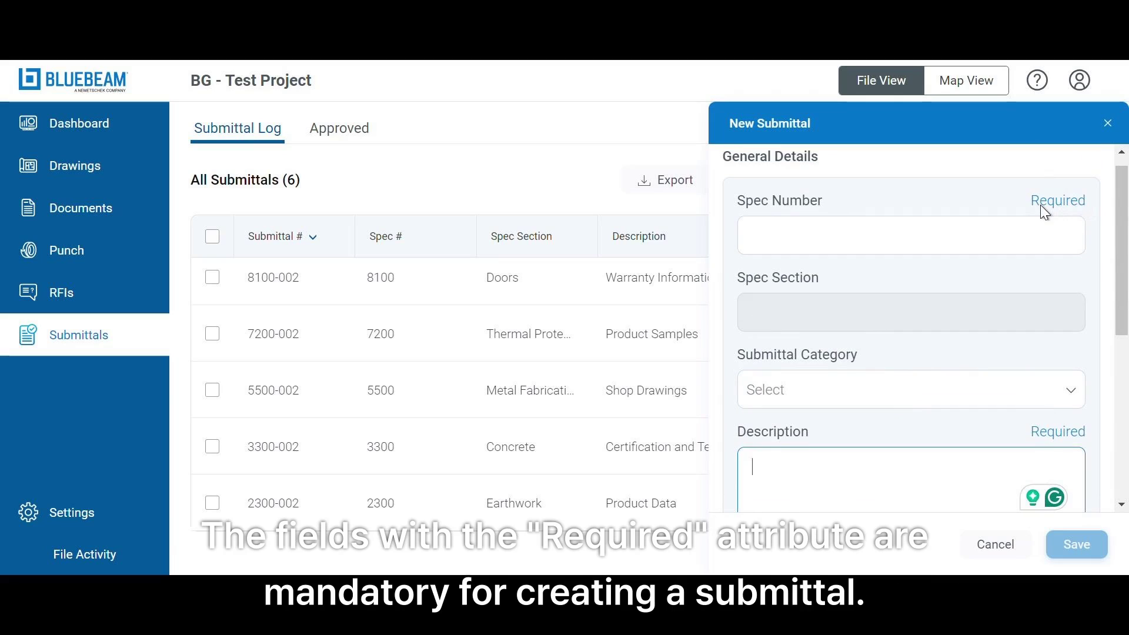
{"action": "mouse_move", "coordinate": [1084, 533]}
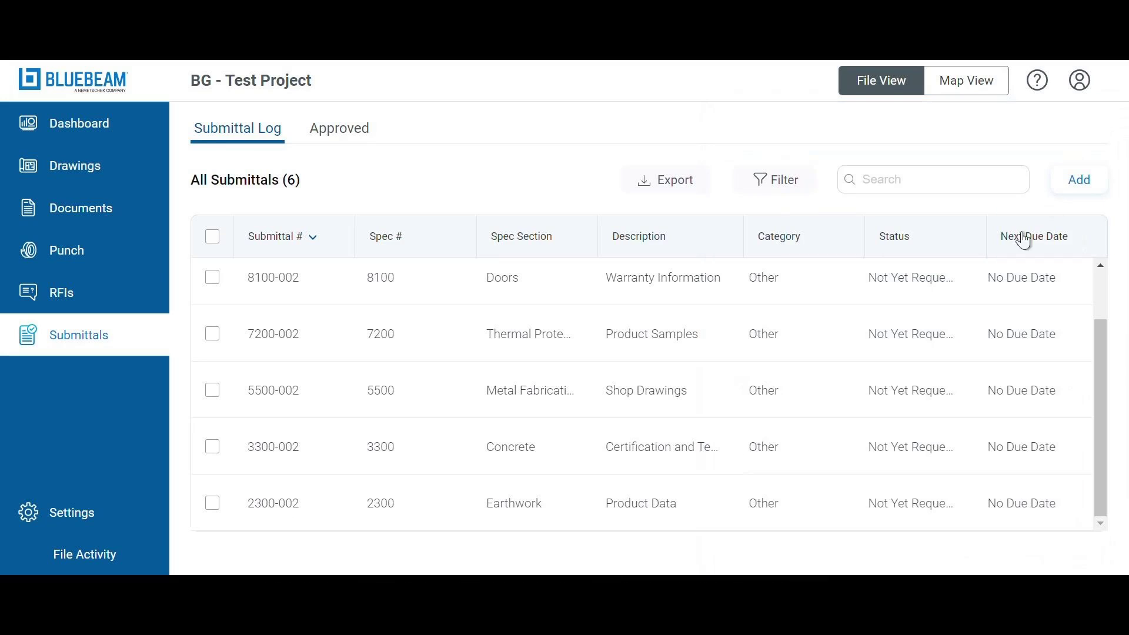
{"action": "mouse_move", "coordinate": [539, 179]}
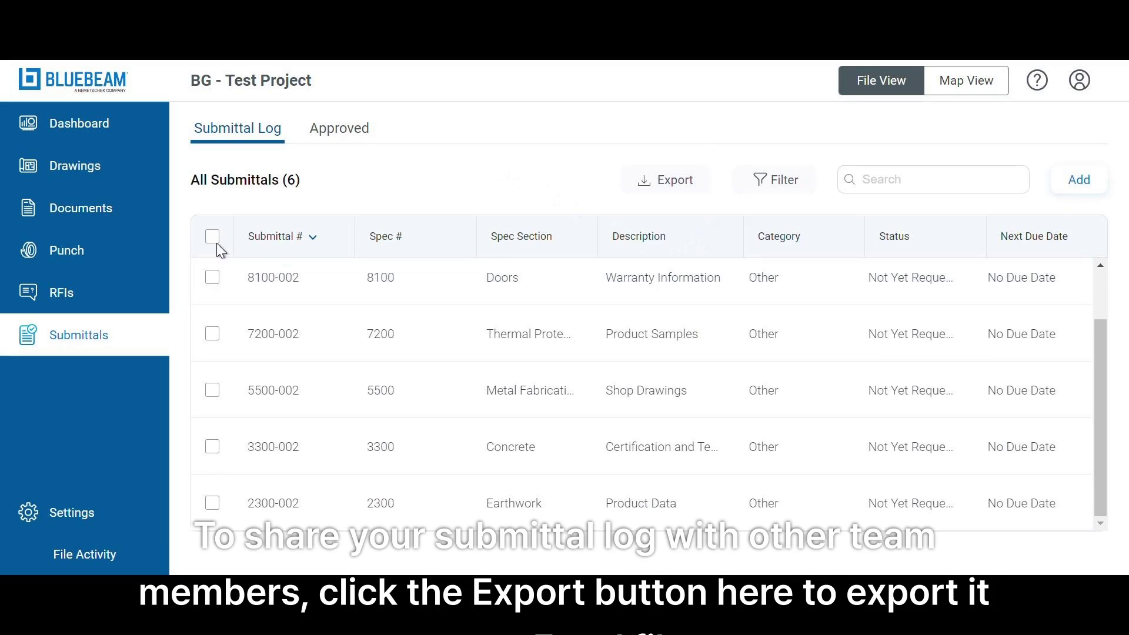
Step: Select all six submittals and export the log as an .xlsx file
{"action": "left_click", "coordinate": [211, 236]}
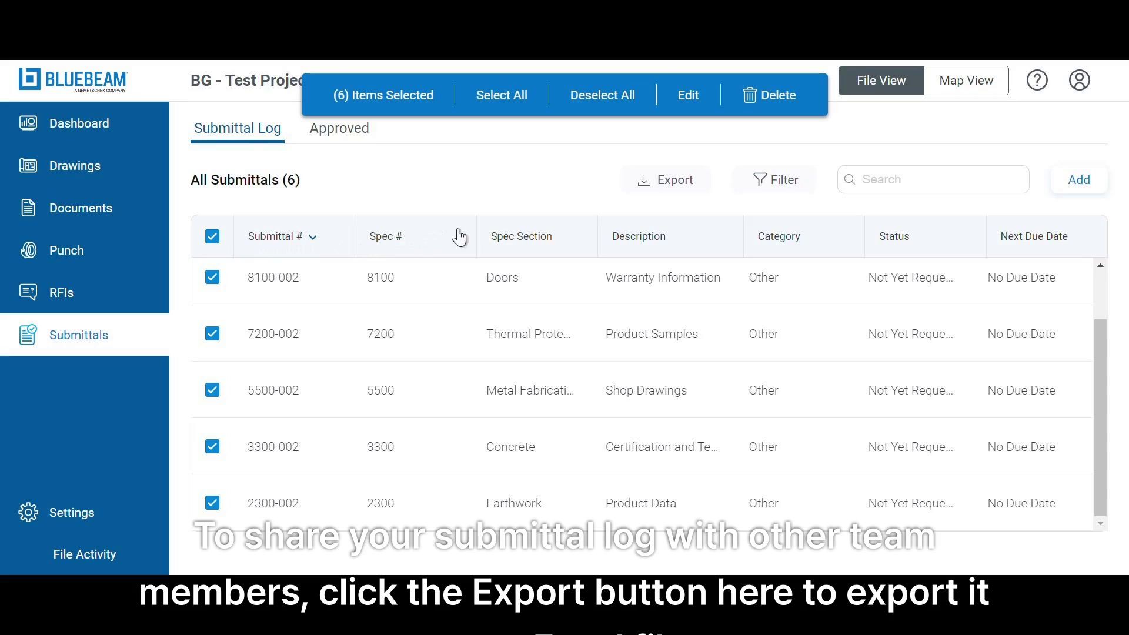
{"action": "mouse_move", "coordinate": [668, 179]}
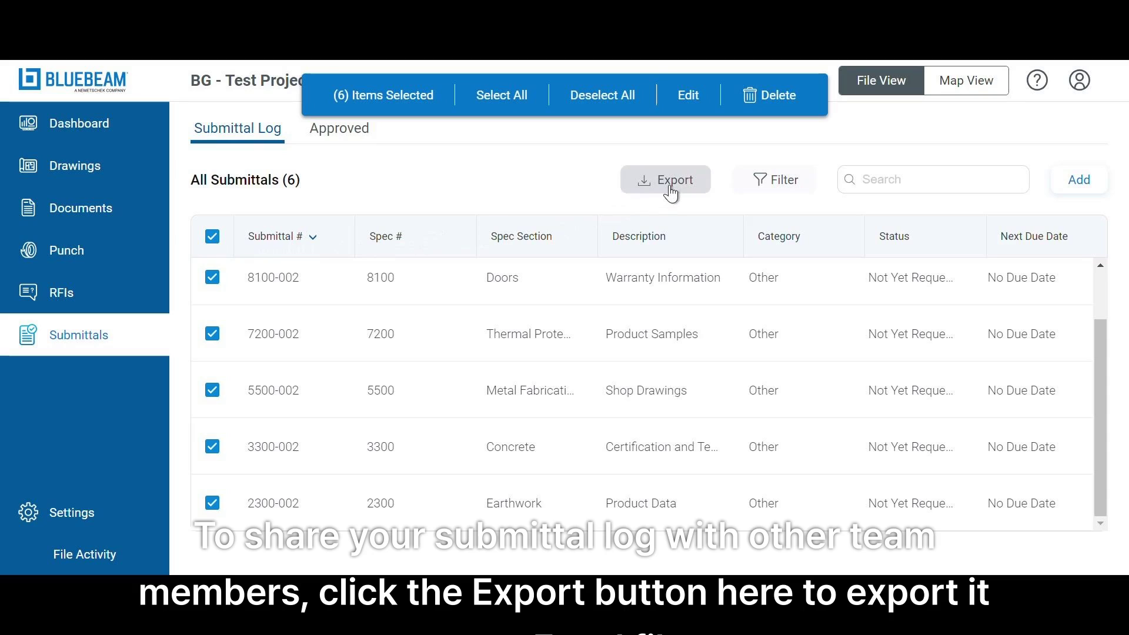
{"action": "left_click", "coordinate": [665, 179]}
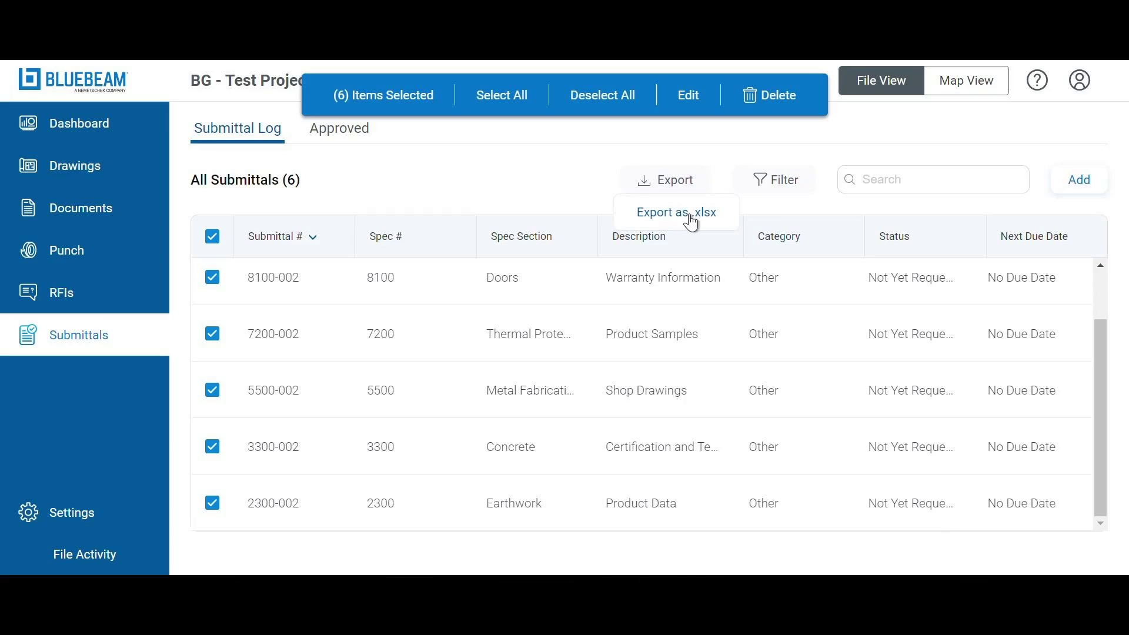
{"action": "left_click", "coordinate": [676, 212]}
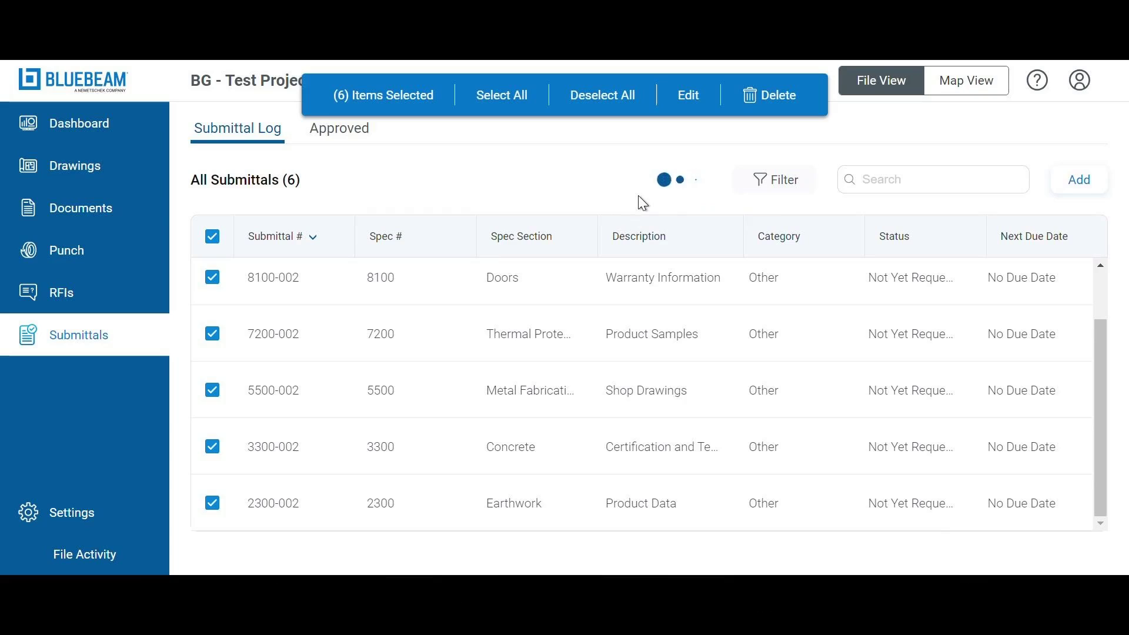
{"action": "left_click", "coordinate": [665, 179]}
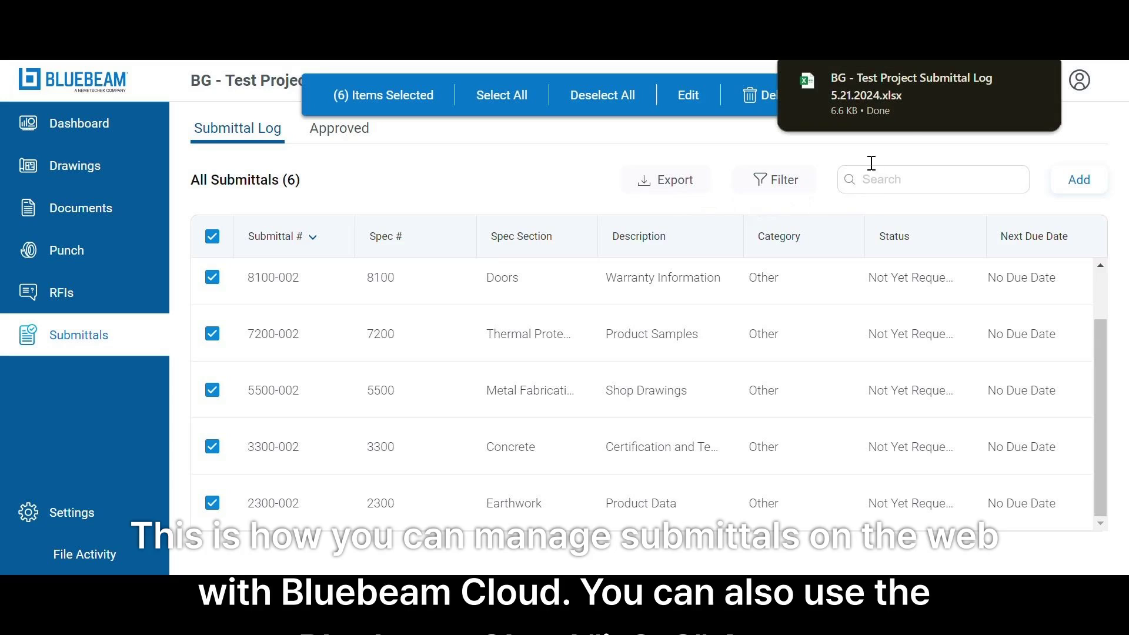
{"action": "mouse_move", "coordinate": [936, 134]}
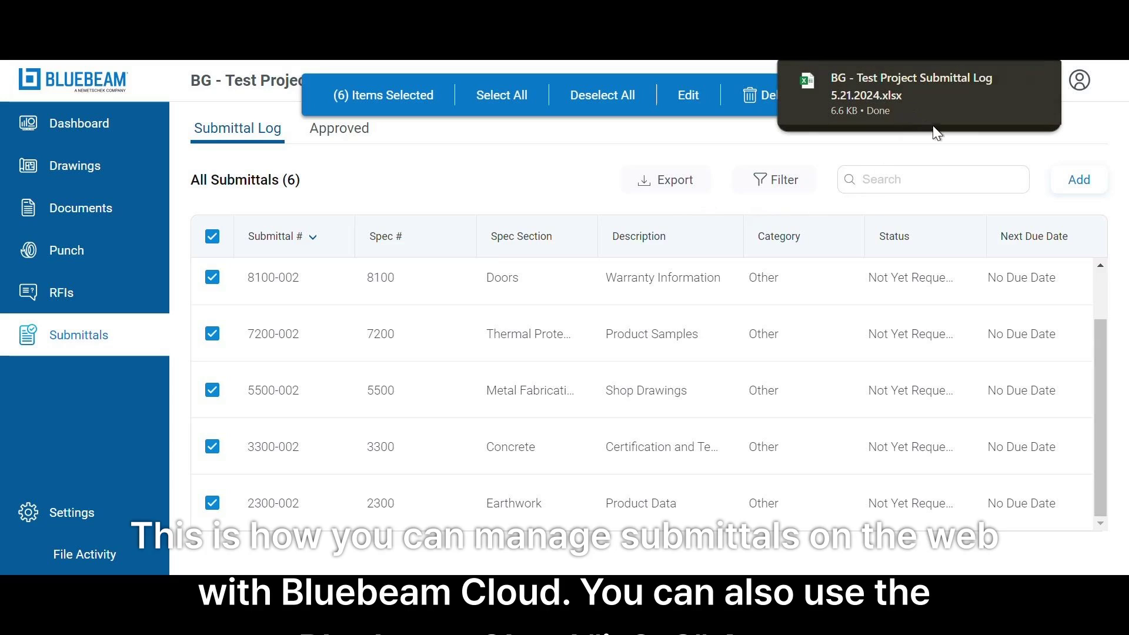
{"action": "mouse_move", "coordinate": [822, 150]}
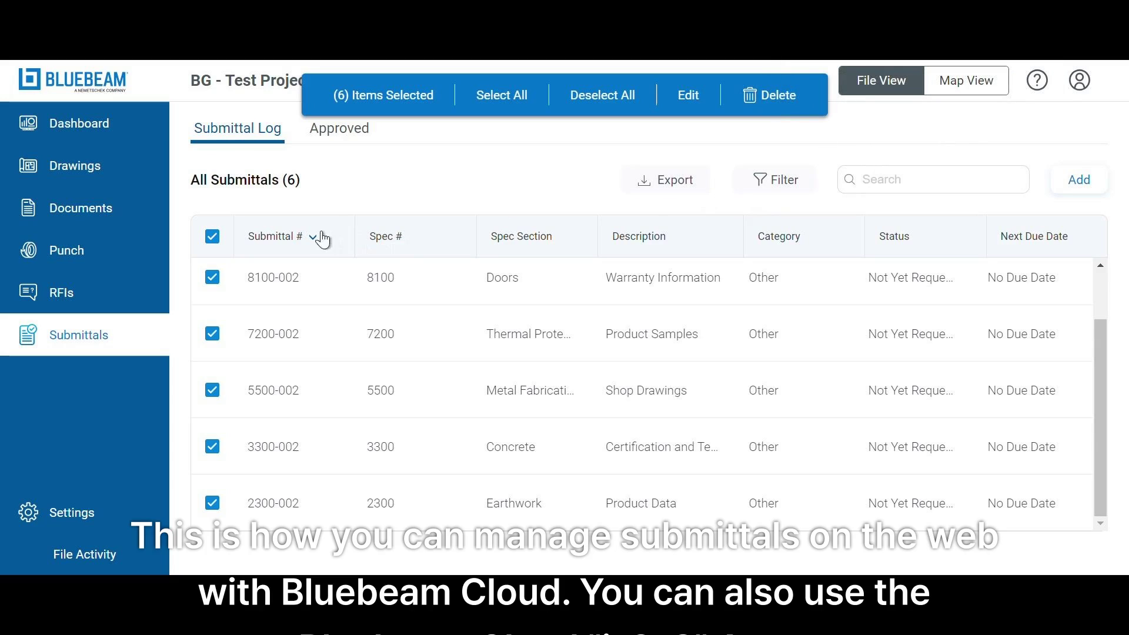
{"action": "mouse_move", "coordinate": [599, 178]}
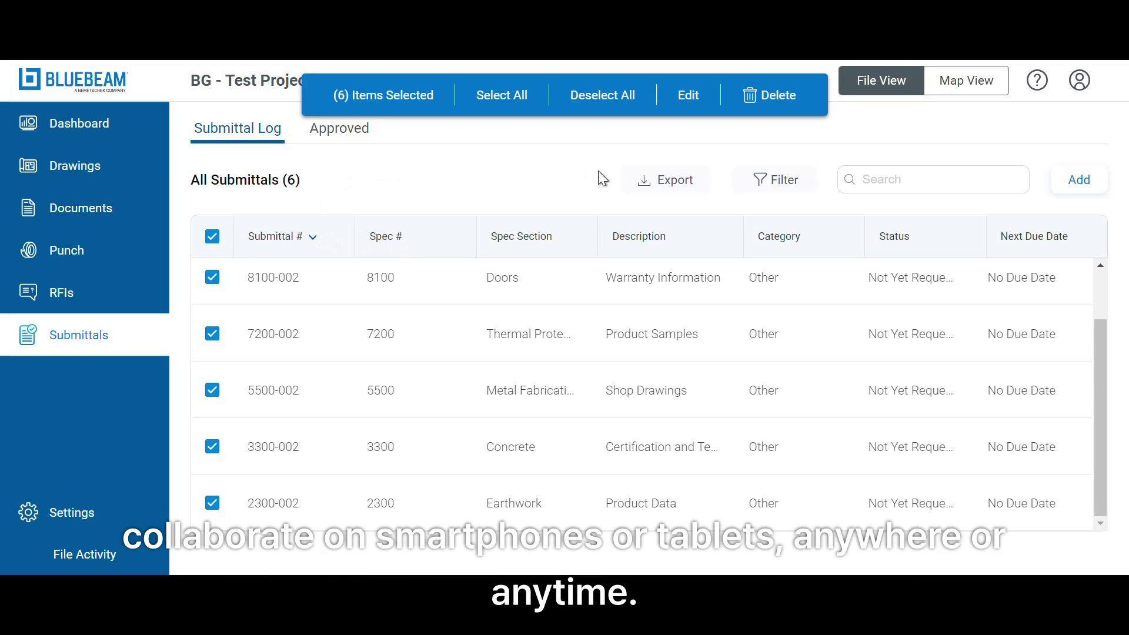